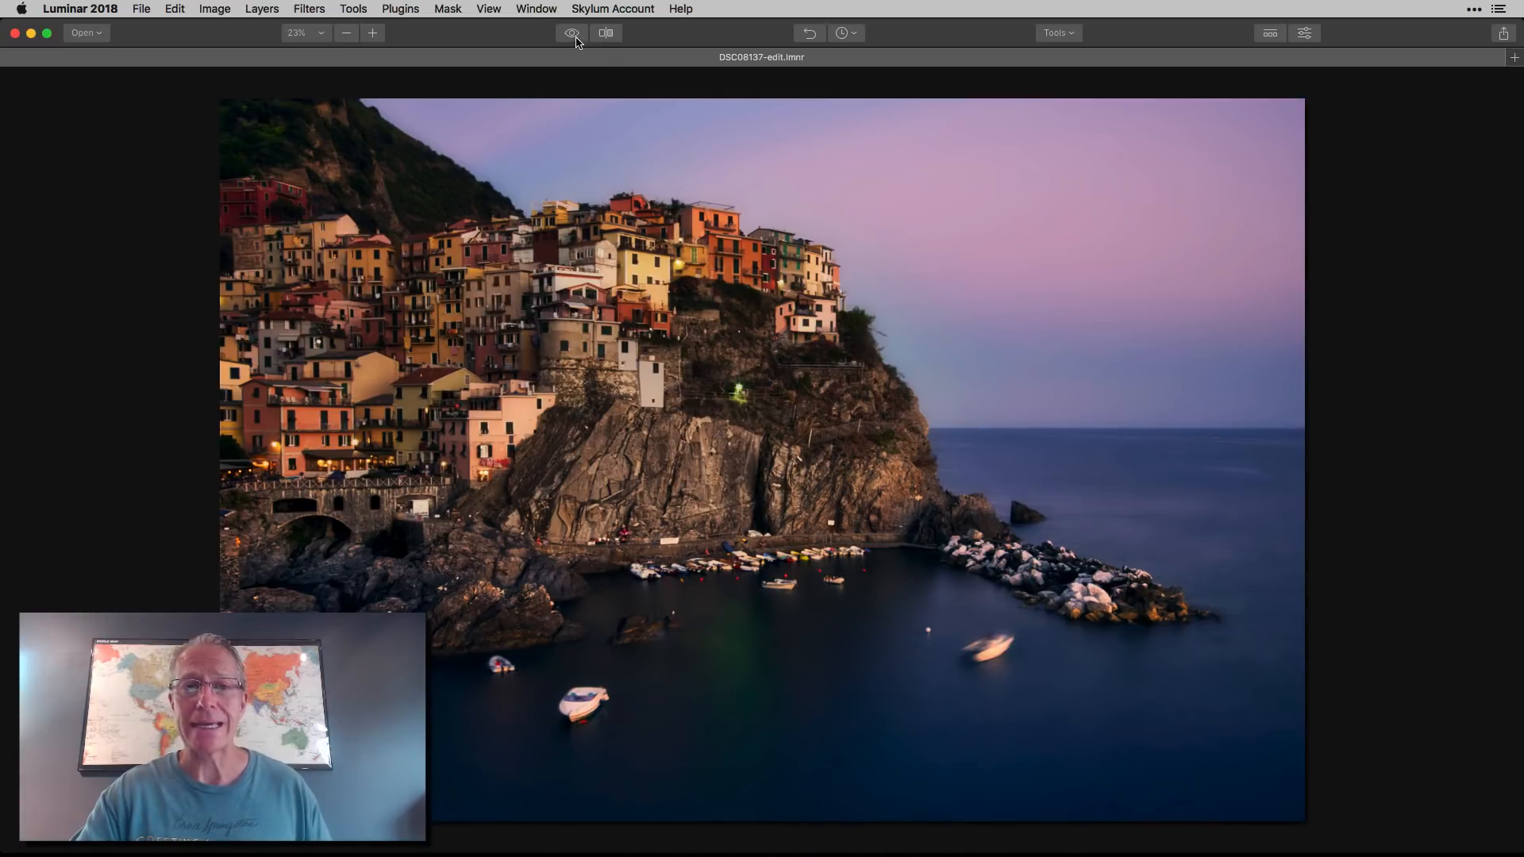
Step: Compare the edit against the original, then show the filter stack with Clarity at Amount 20
left_click(572, 32)
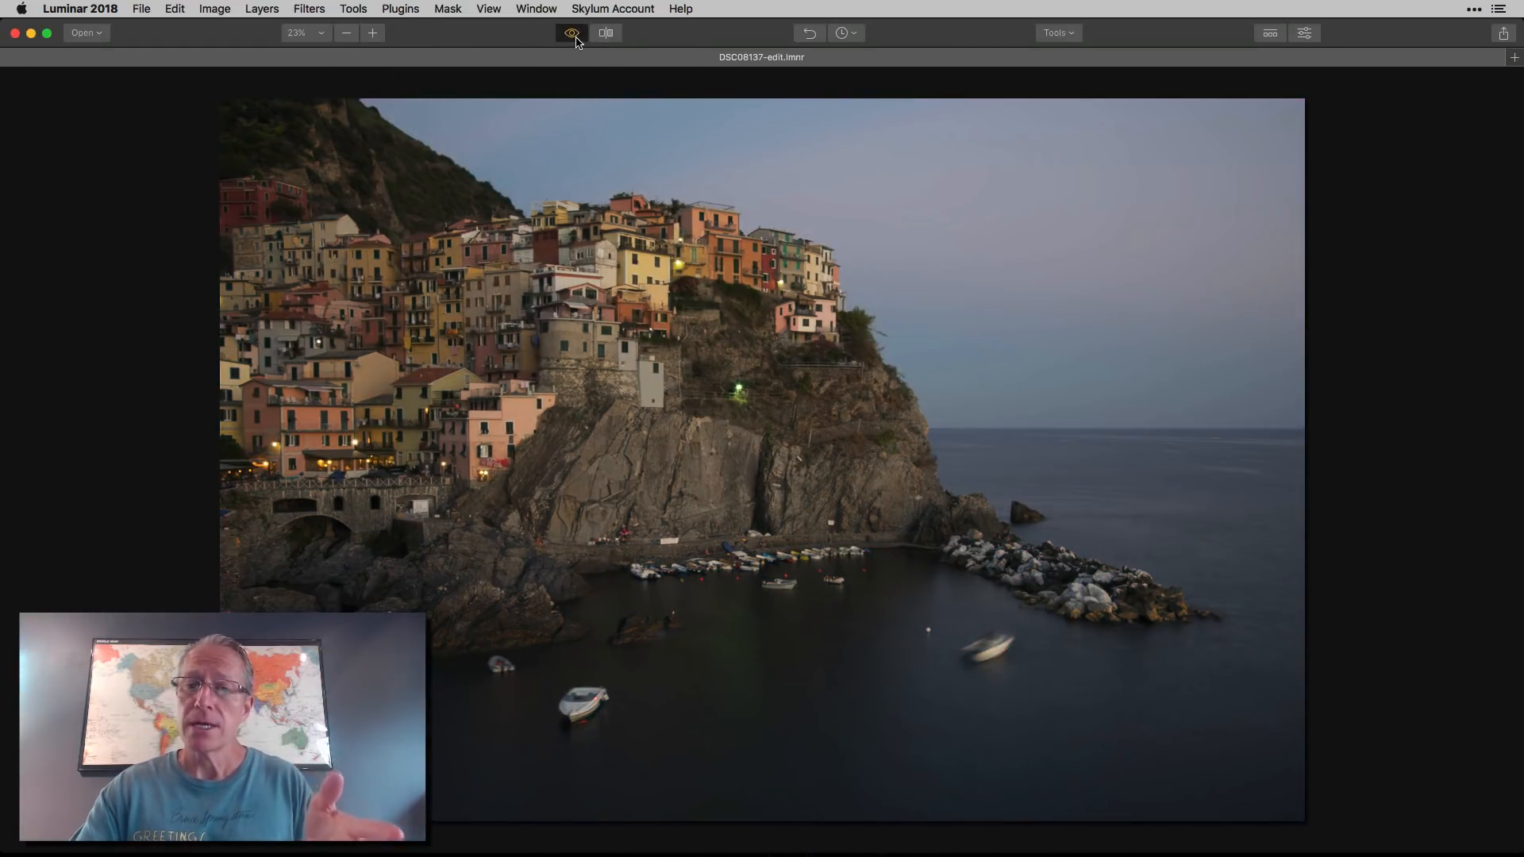
left_click(571, 32)
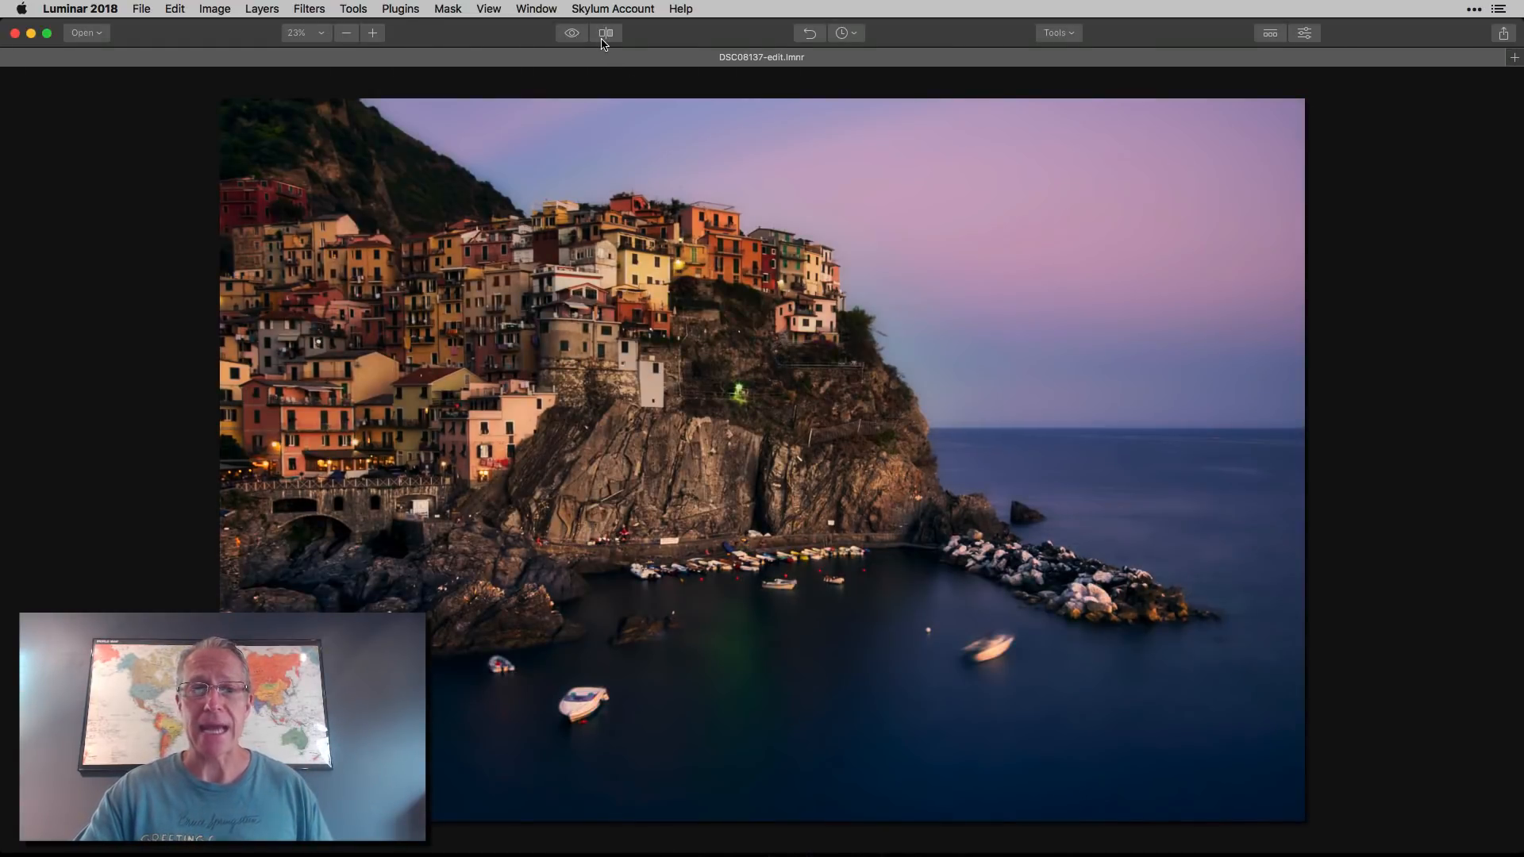
left_click(606, 32)
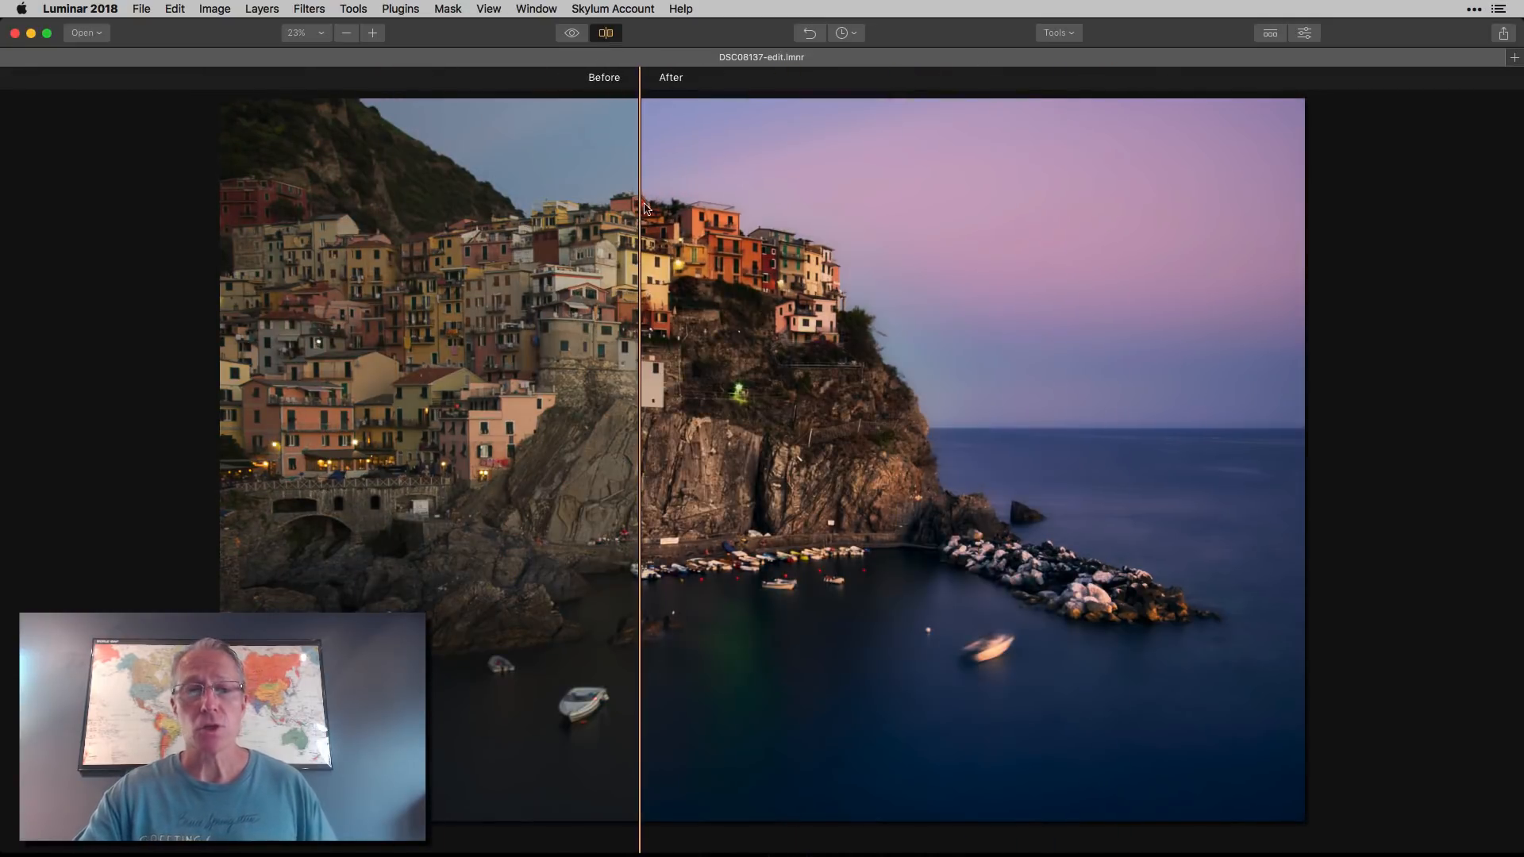
left_click(605, 32)
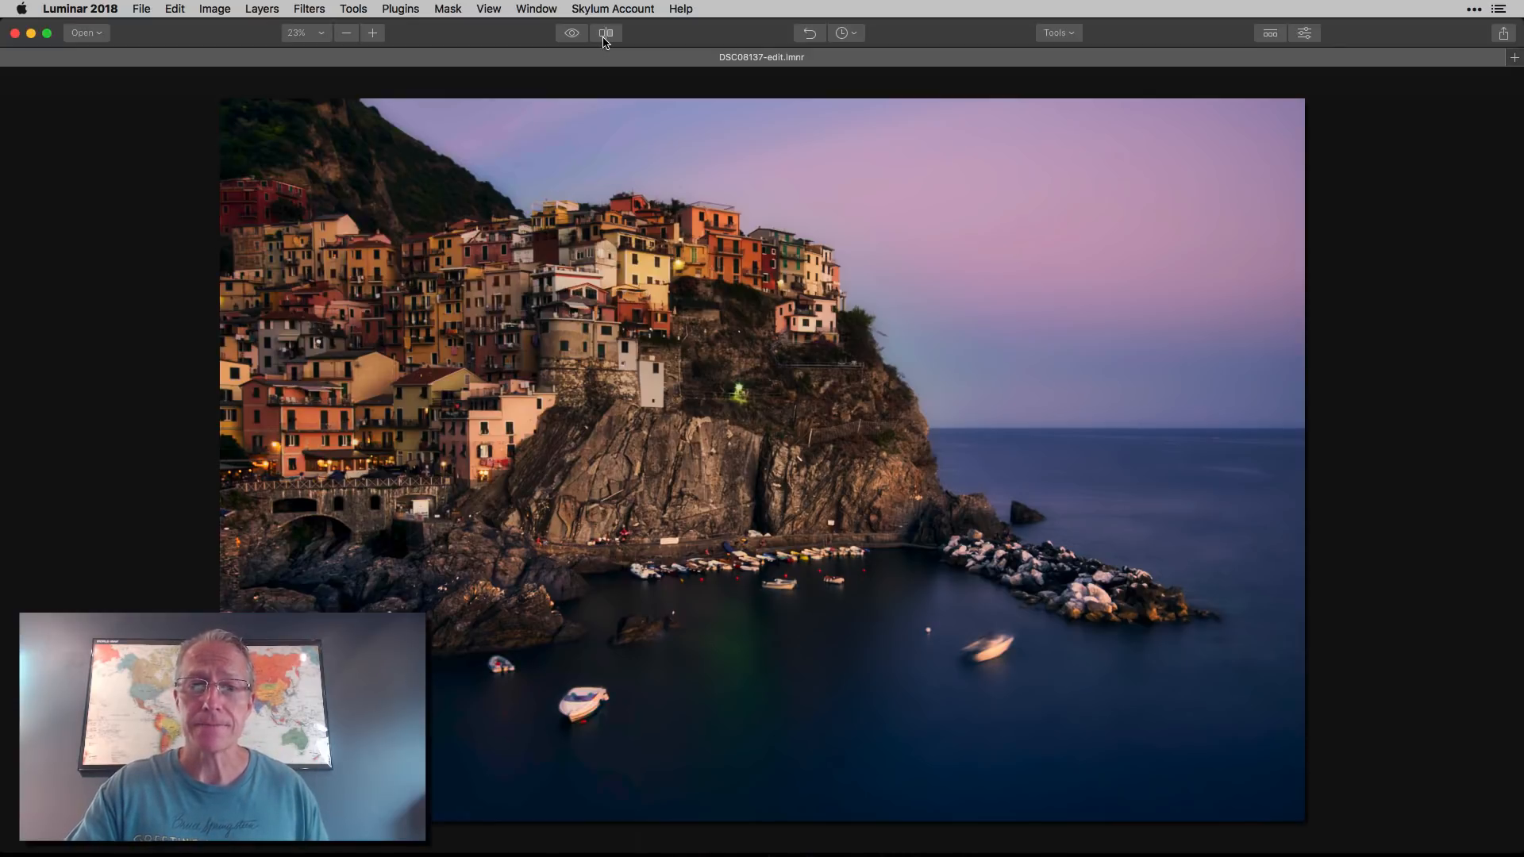
left_click(1304, 31)
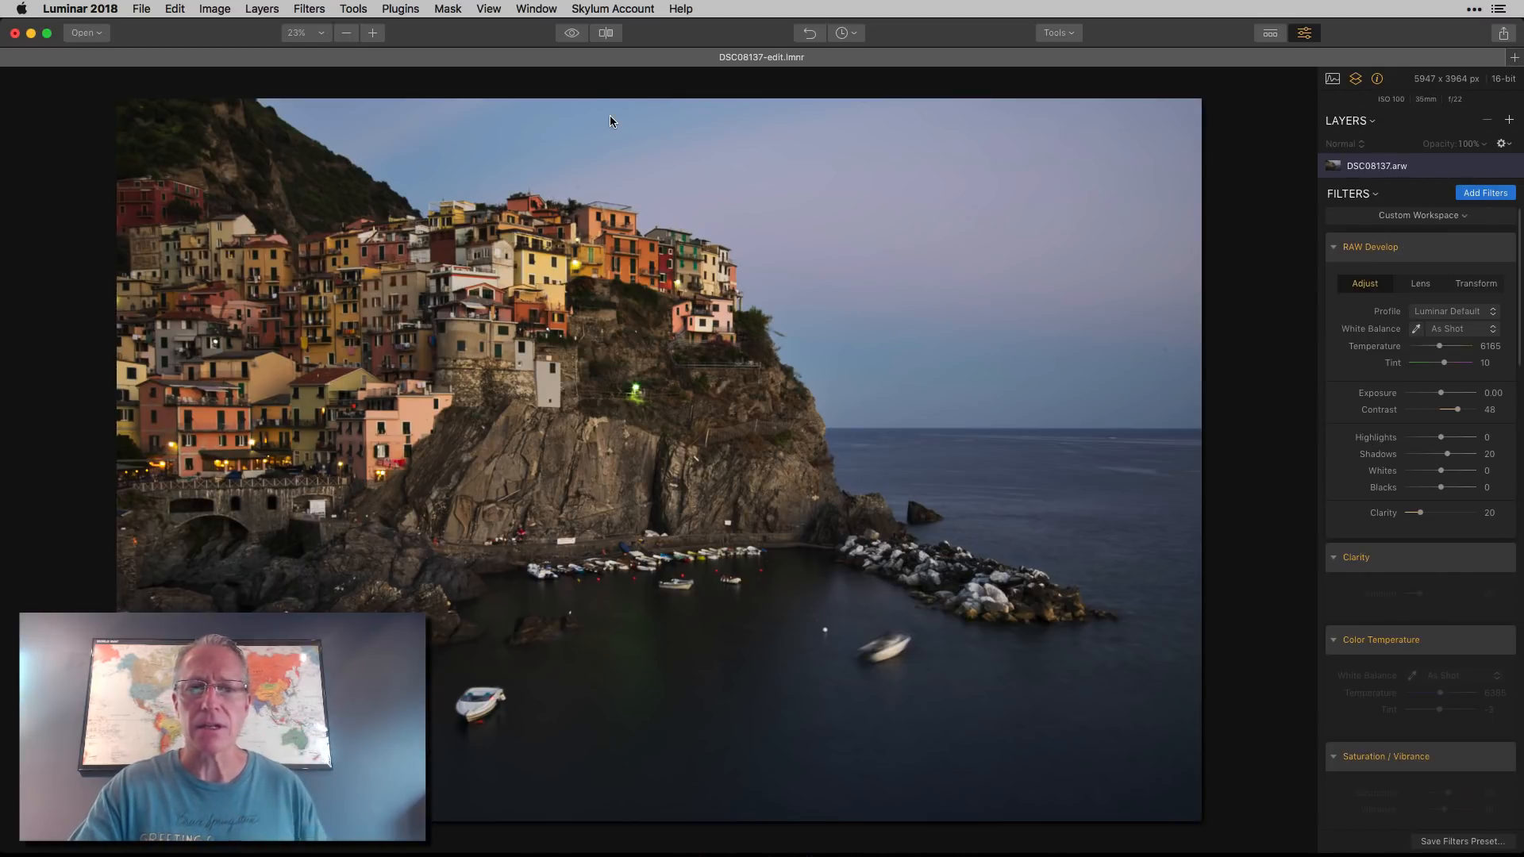
left_click(571, 32)
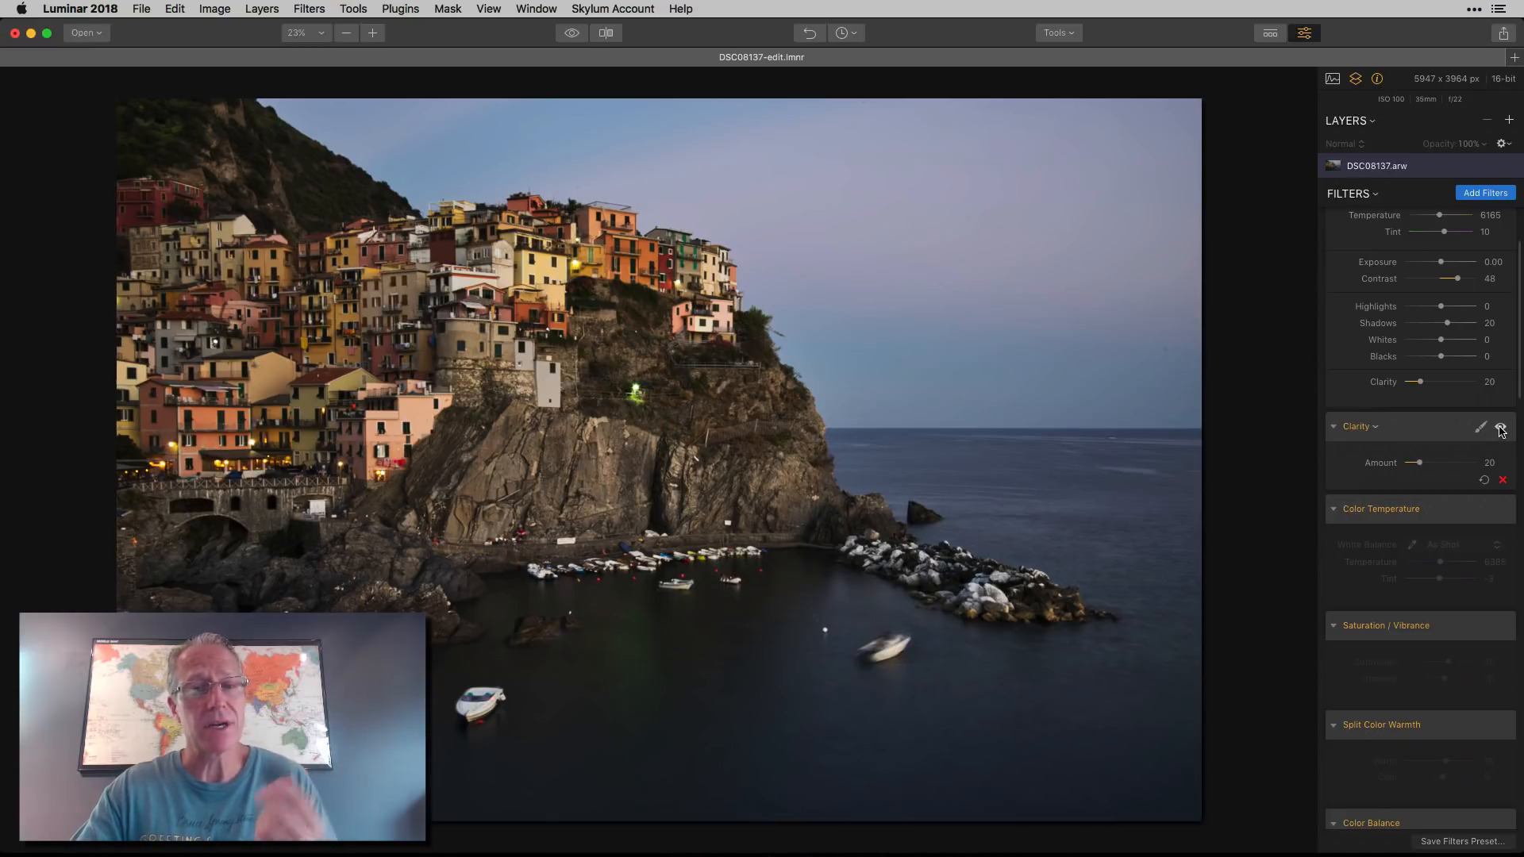
mouse_move(1502, 483)
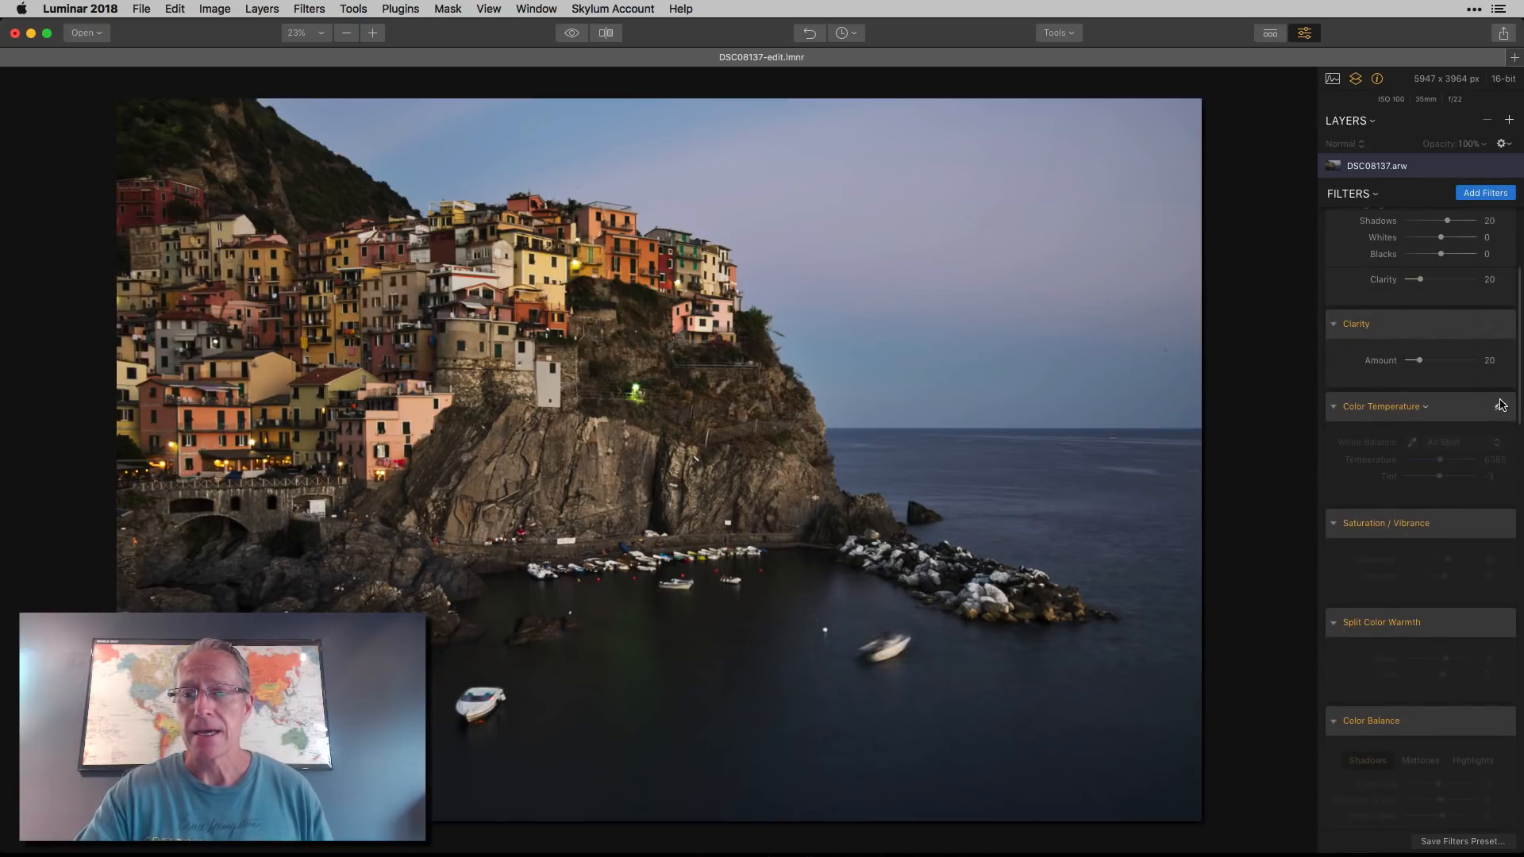
Step: Enable the Color Temperature filter and review its values: Temperature 6385, Tint -3
left_click(1426, 406)
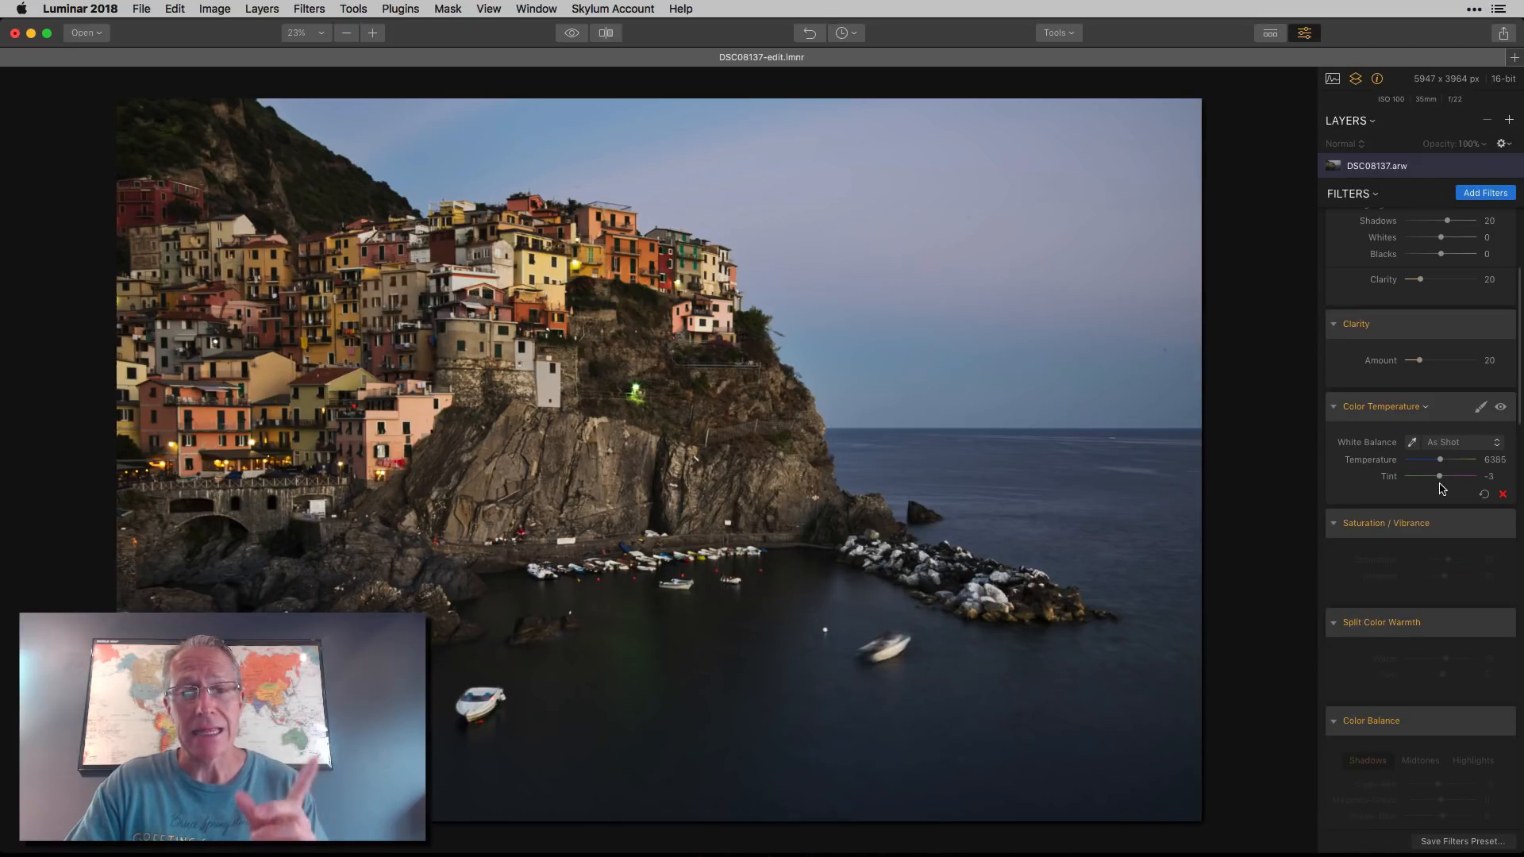
left_click(1501, 406)
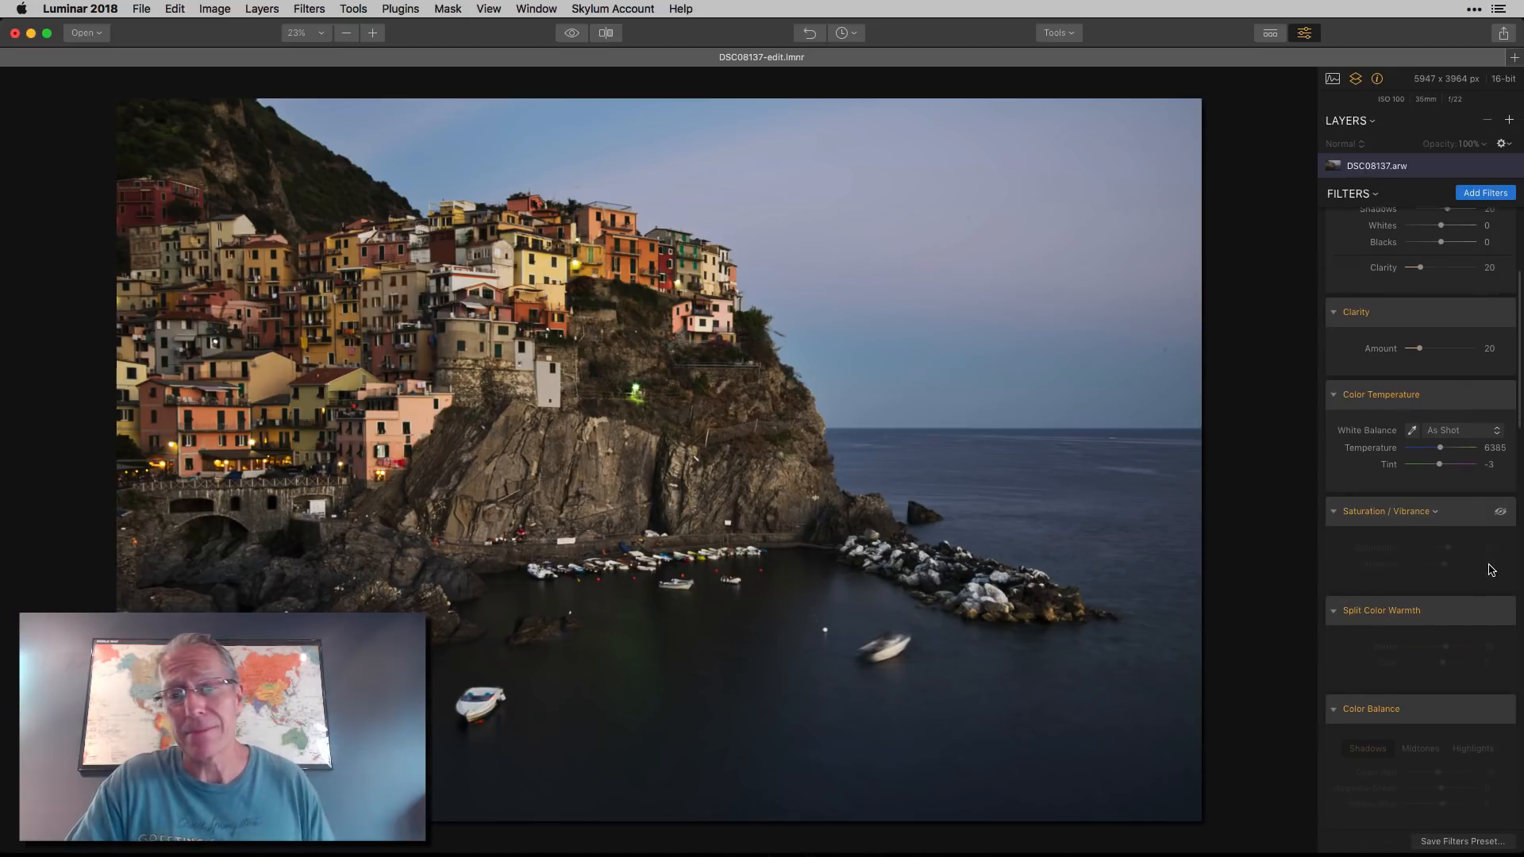
scroll("down", 3)
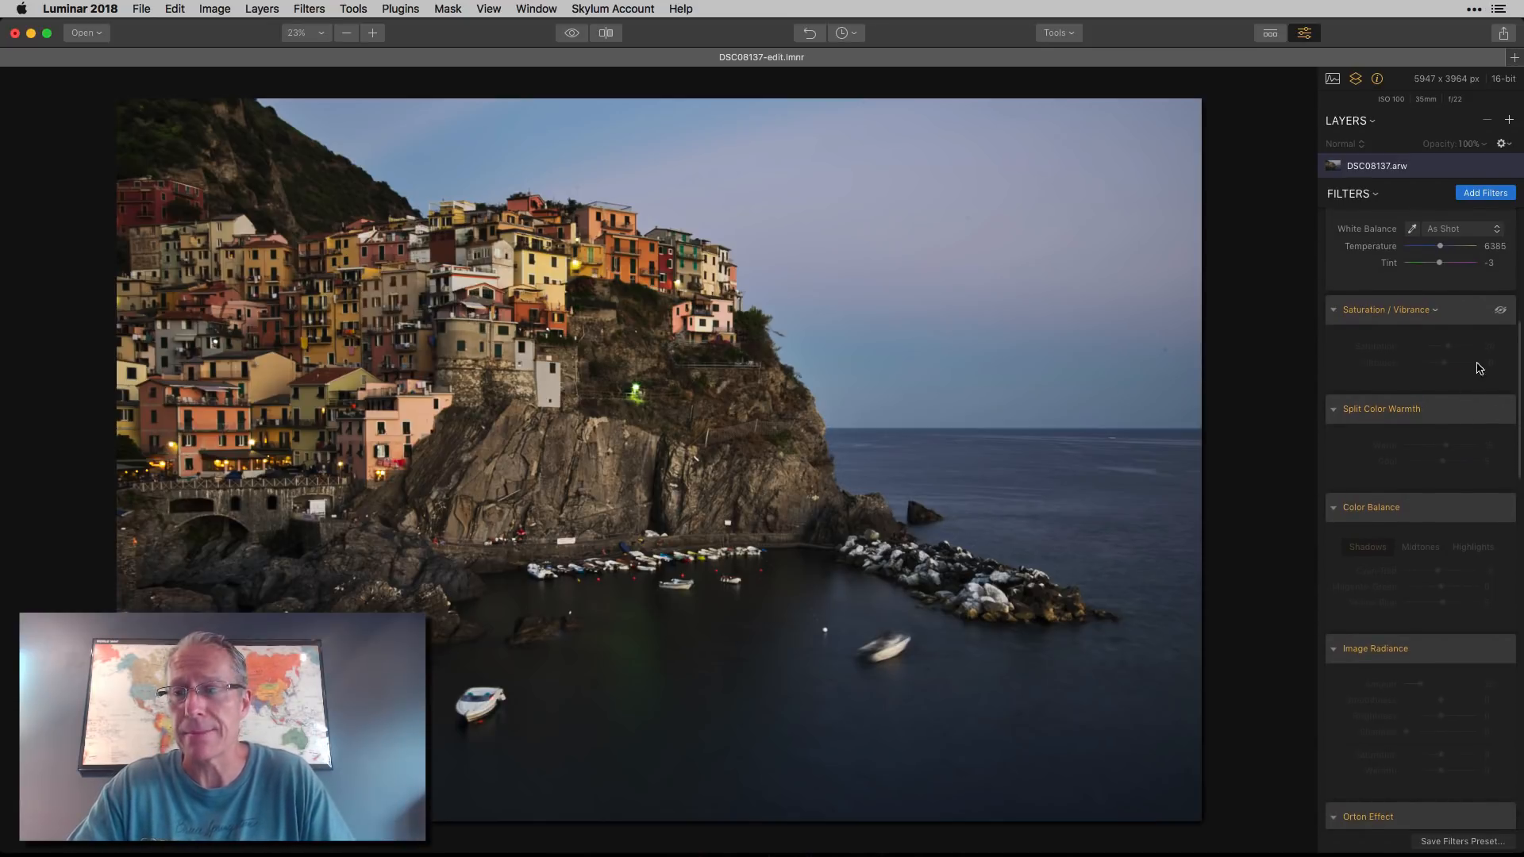
Step: Enable Saturation/Vibrance (Saturation 20, Vibrance 10), toggling it off and on to compare
left_click(1500, 310)
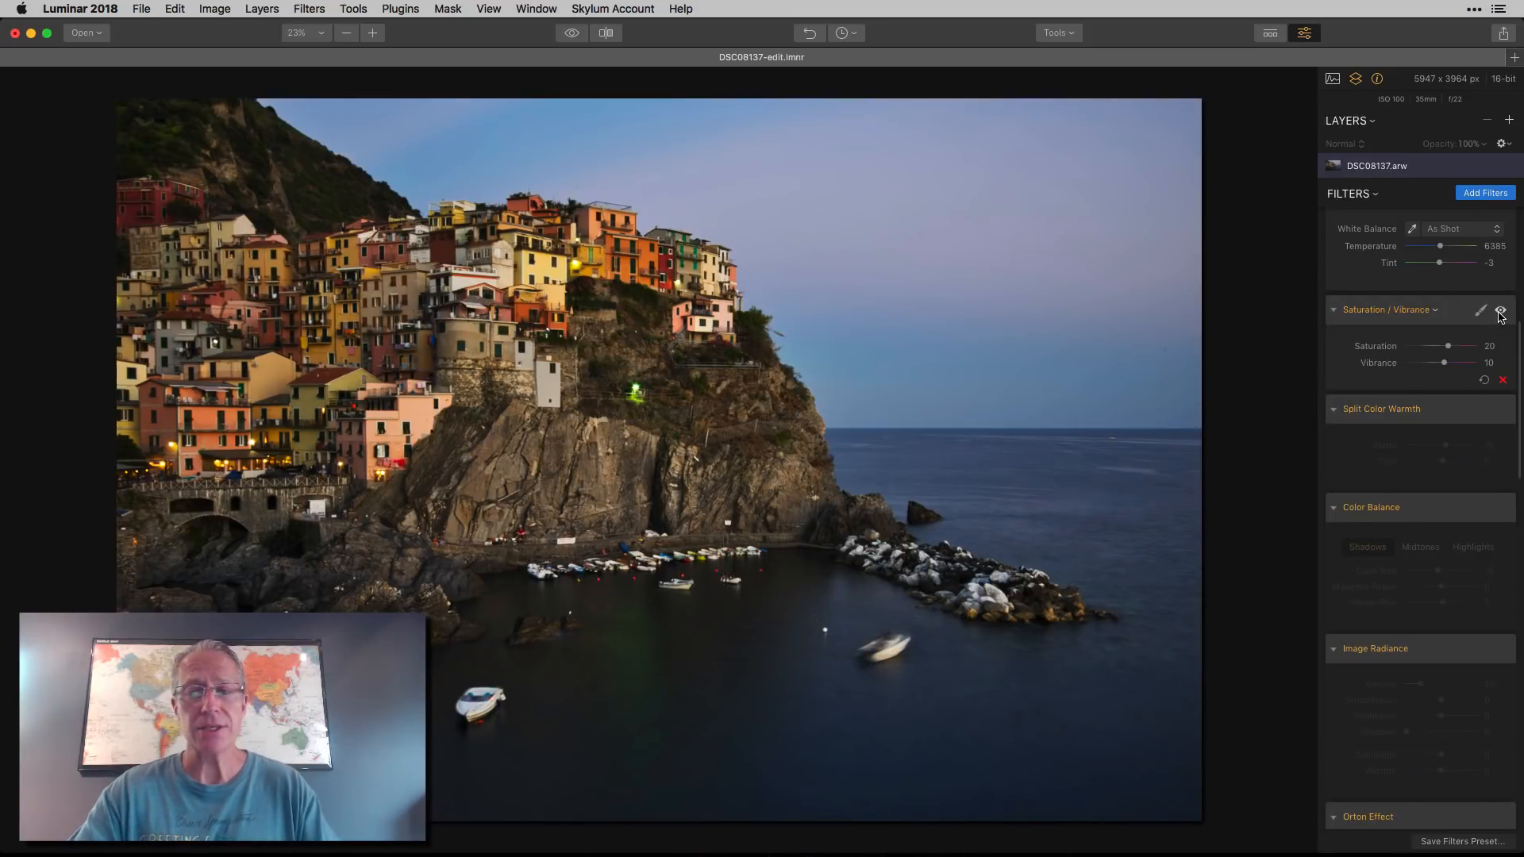
left_click(1499, 309)
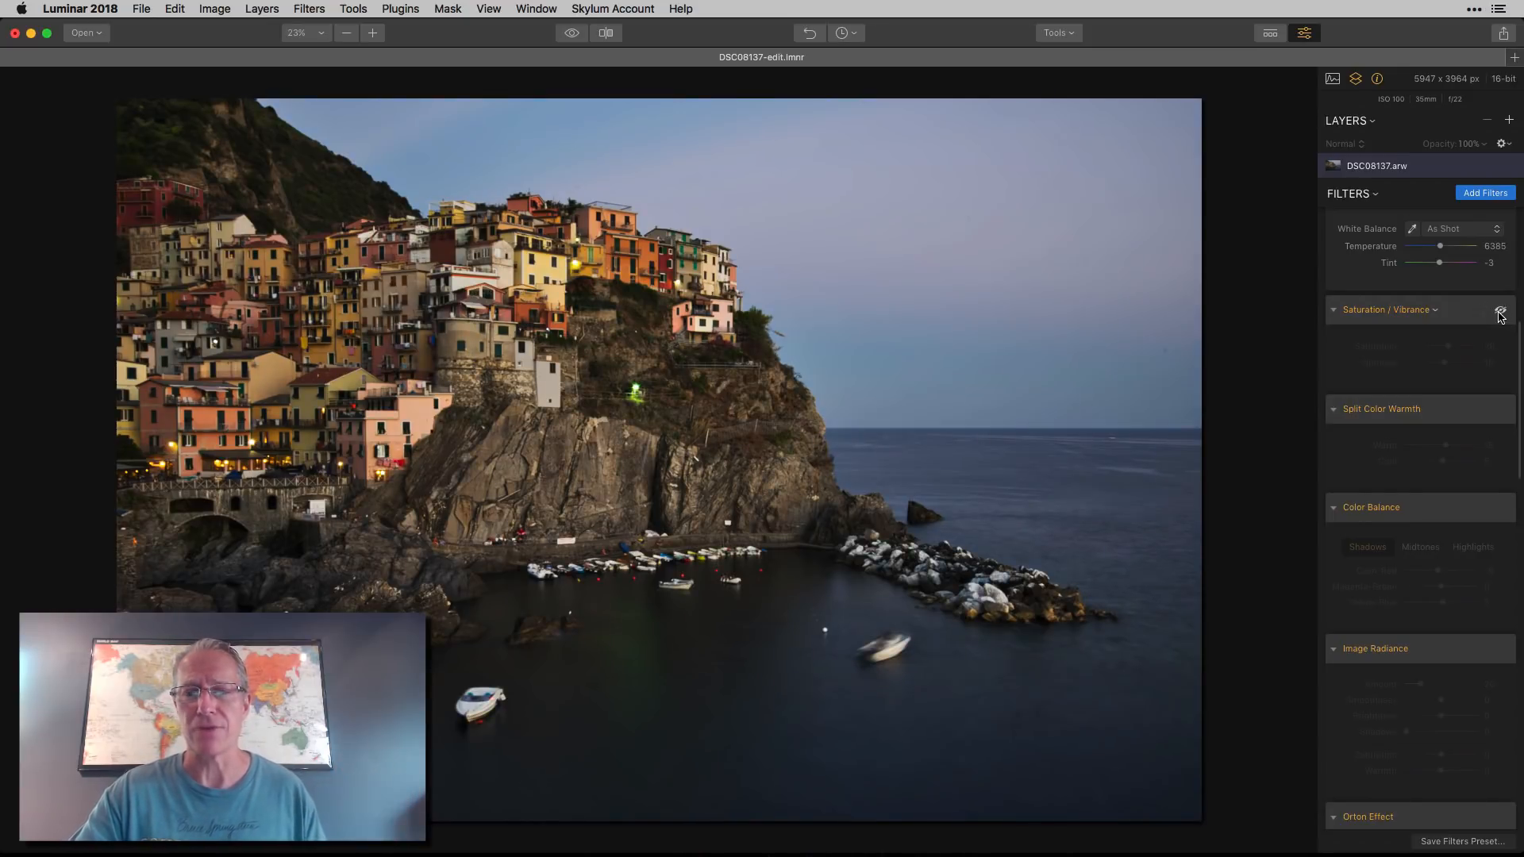
left_click(1501, 309)
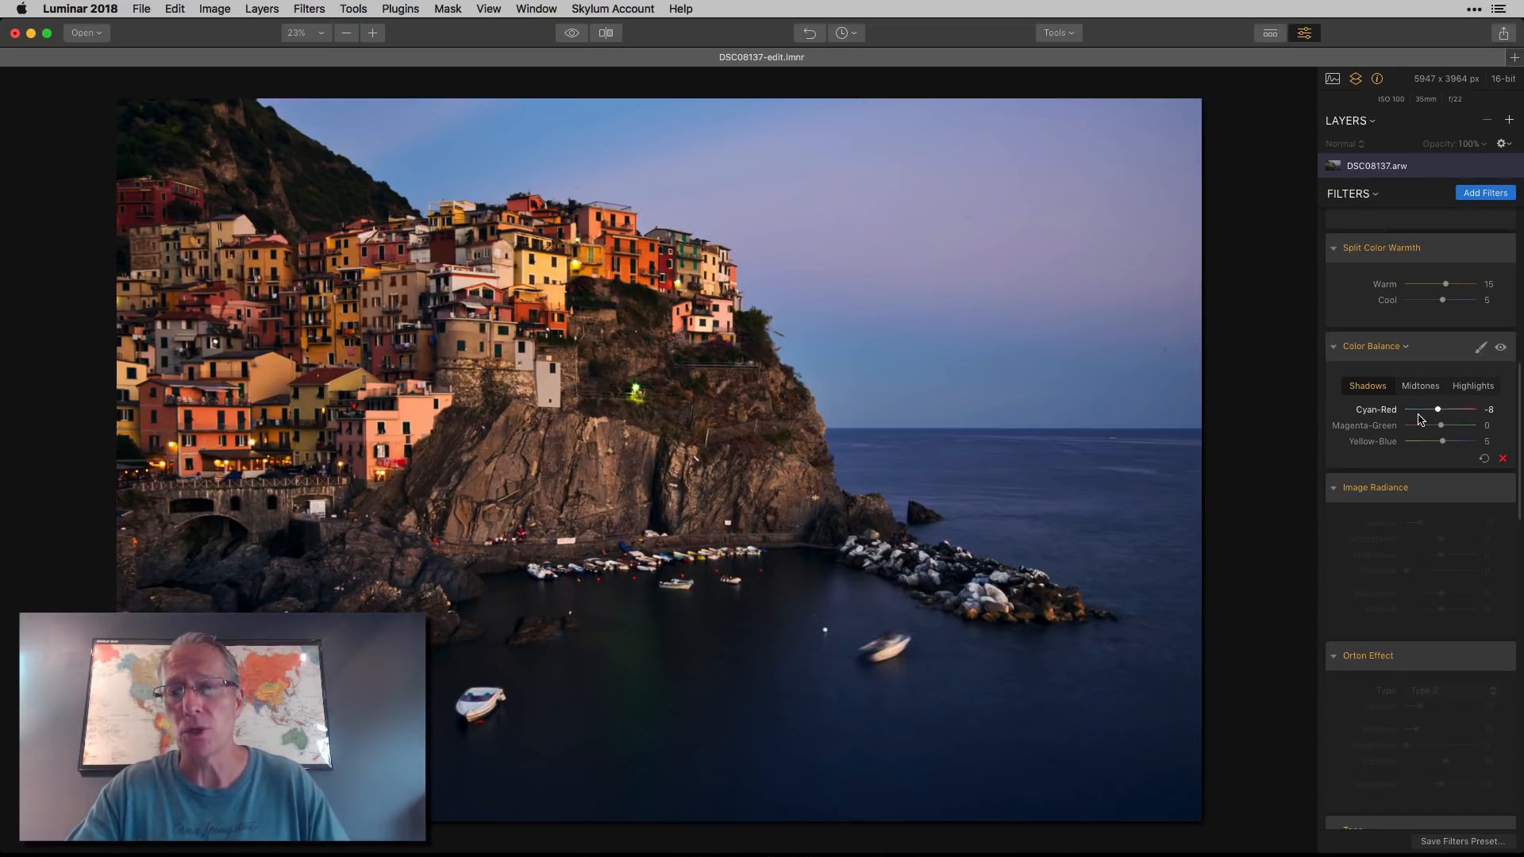
Step: Review the Color Balance midtones (5, -5, 5) and highlights (5, 0, 0)
left_click(1420, 384)
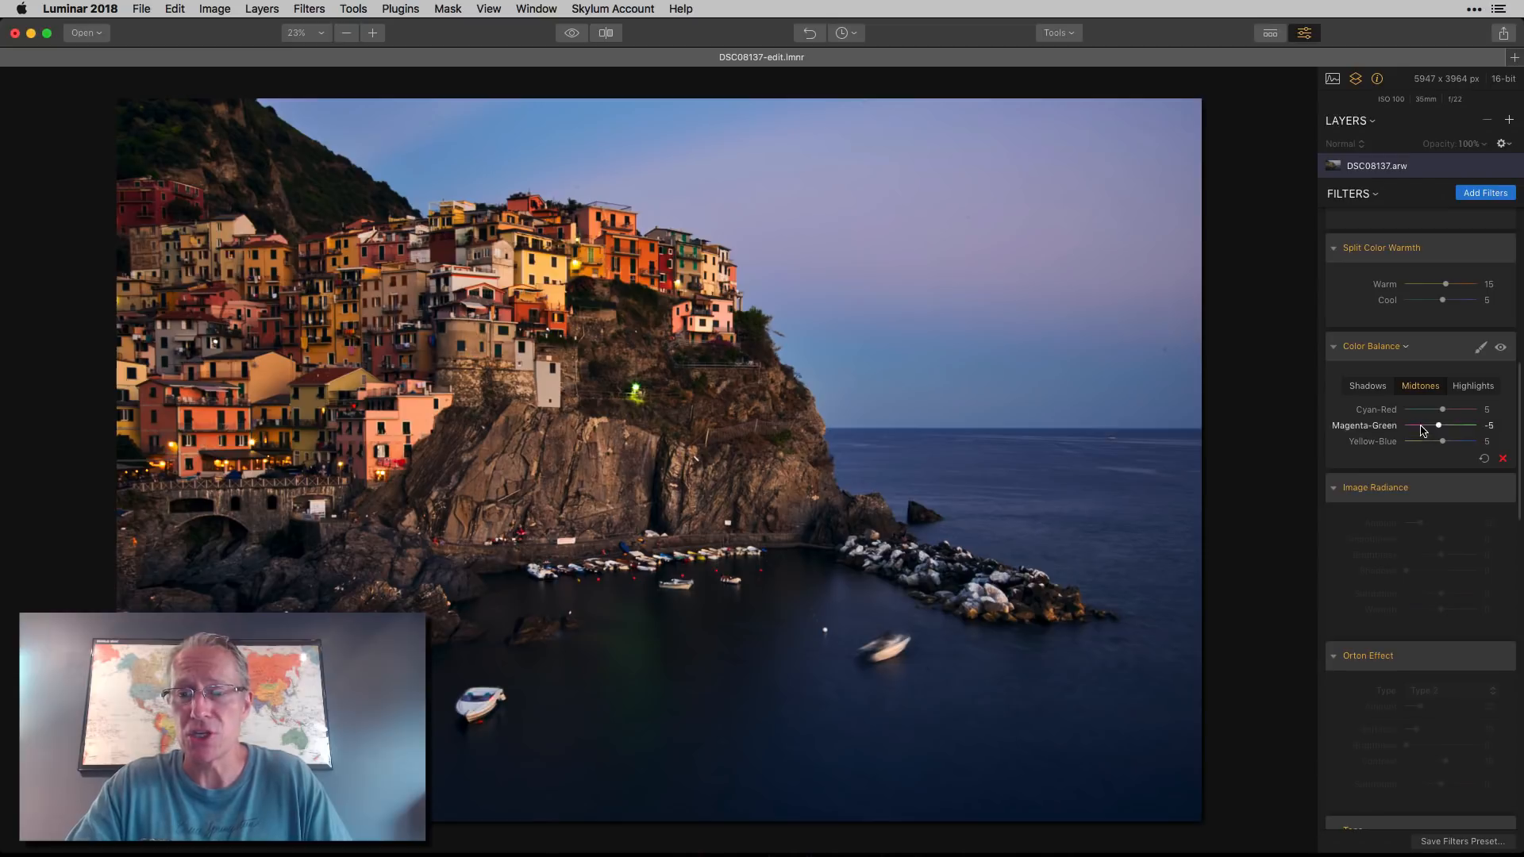
left_click(1473, 385)
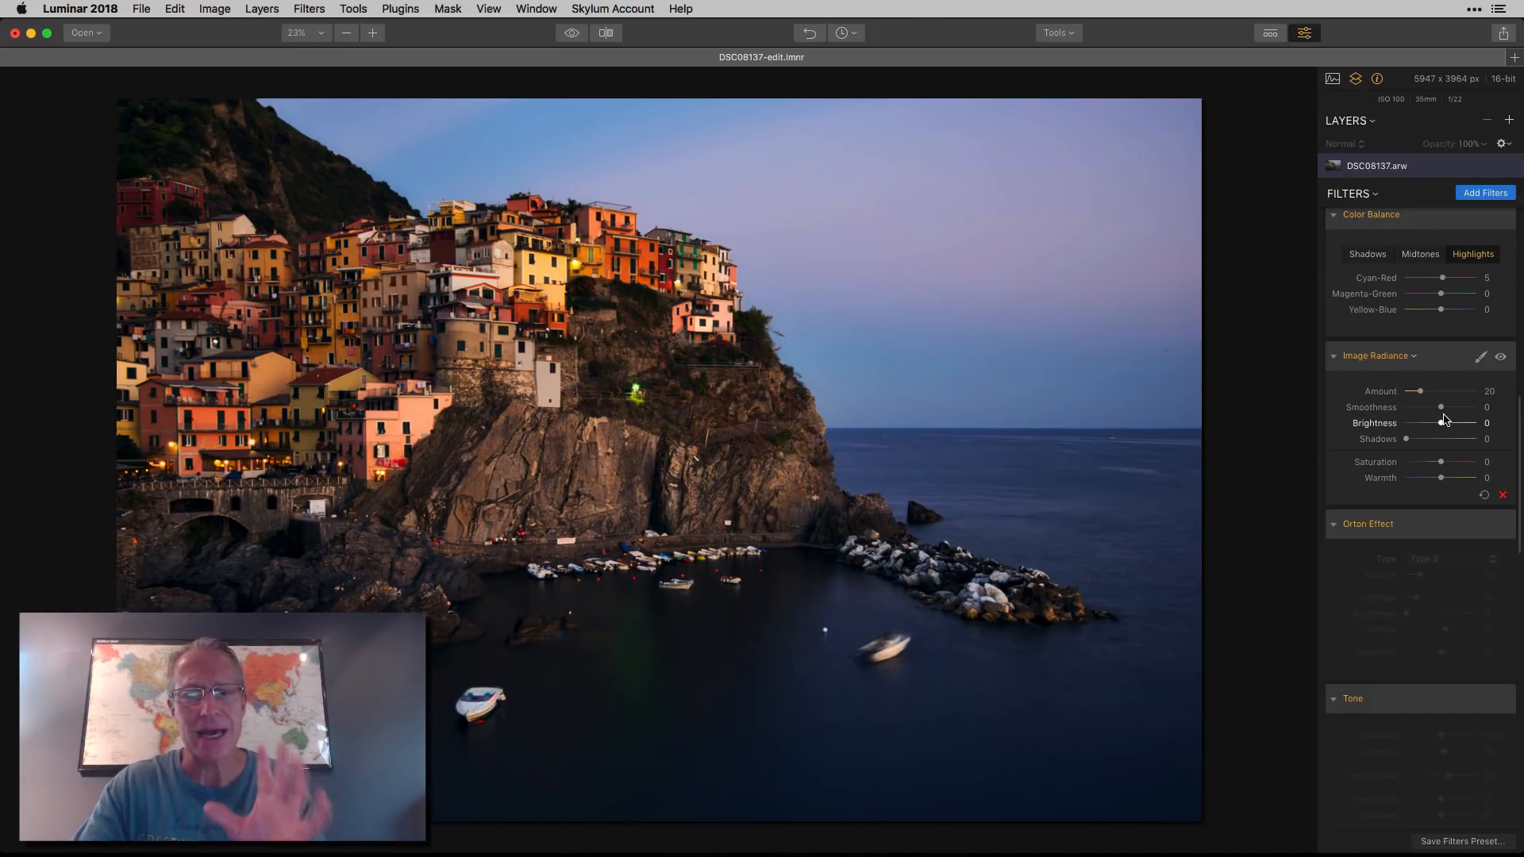
Step: Reveal the Type 2 Orton Effect at Amount 20, then compare before and after side by side
scroll("down", 3)
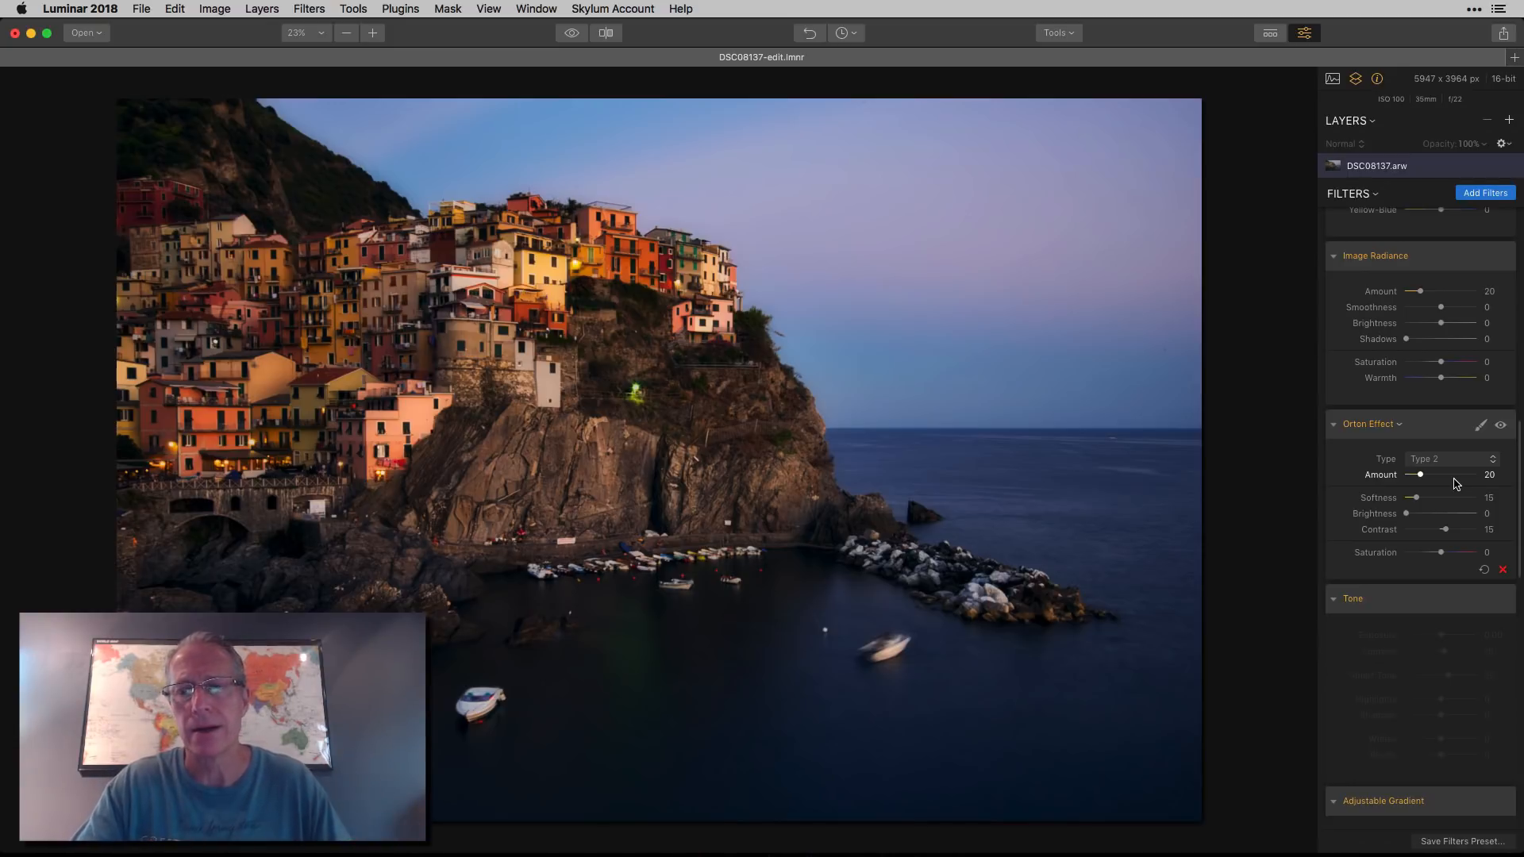
left_click(604, 32)
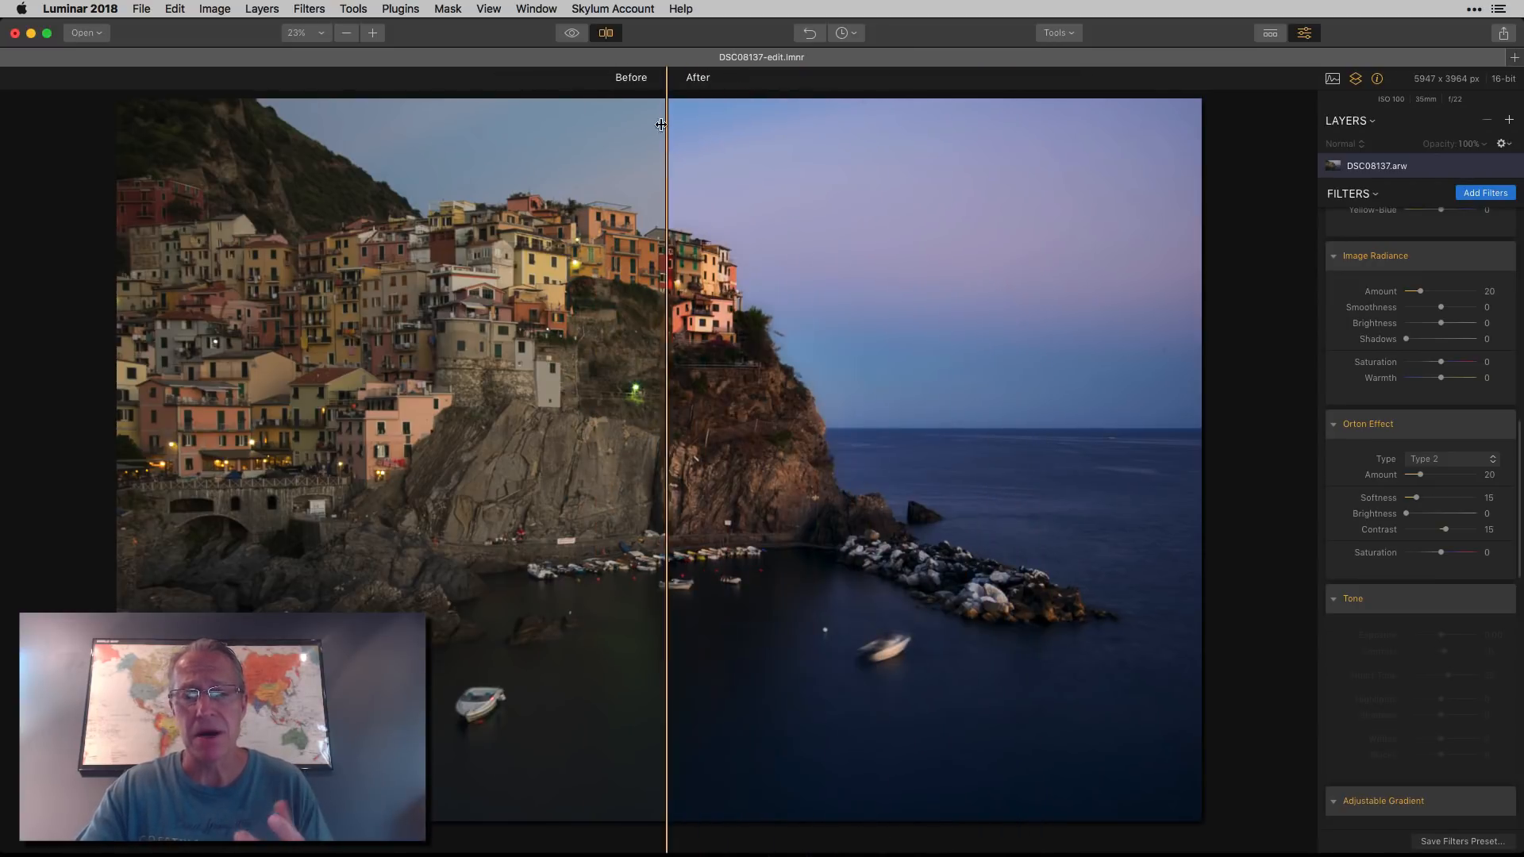
left_click(604, 32)
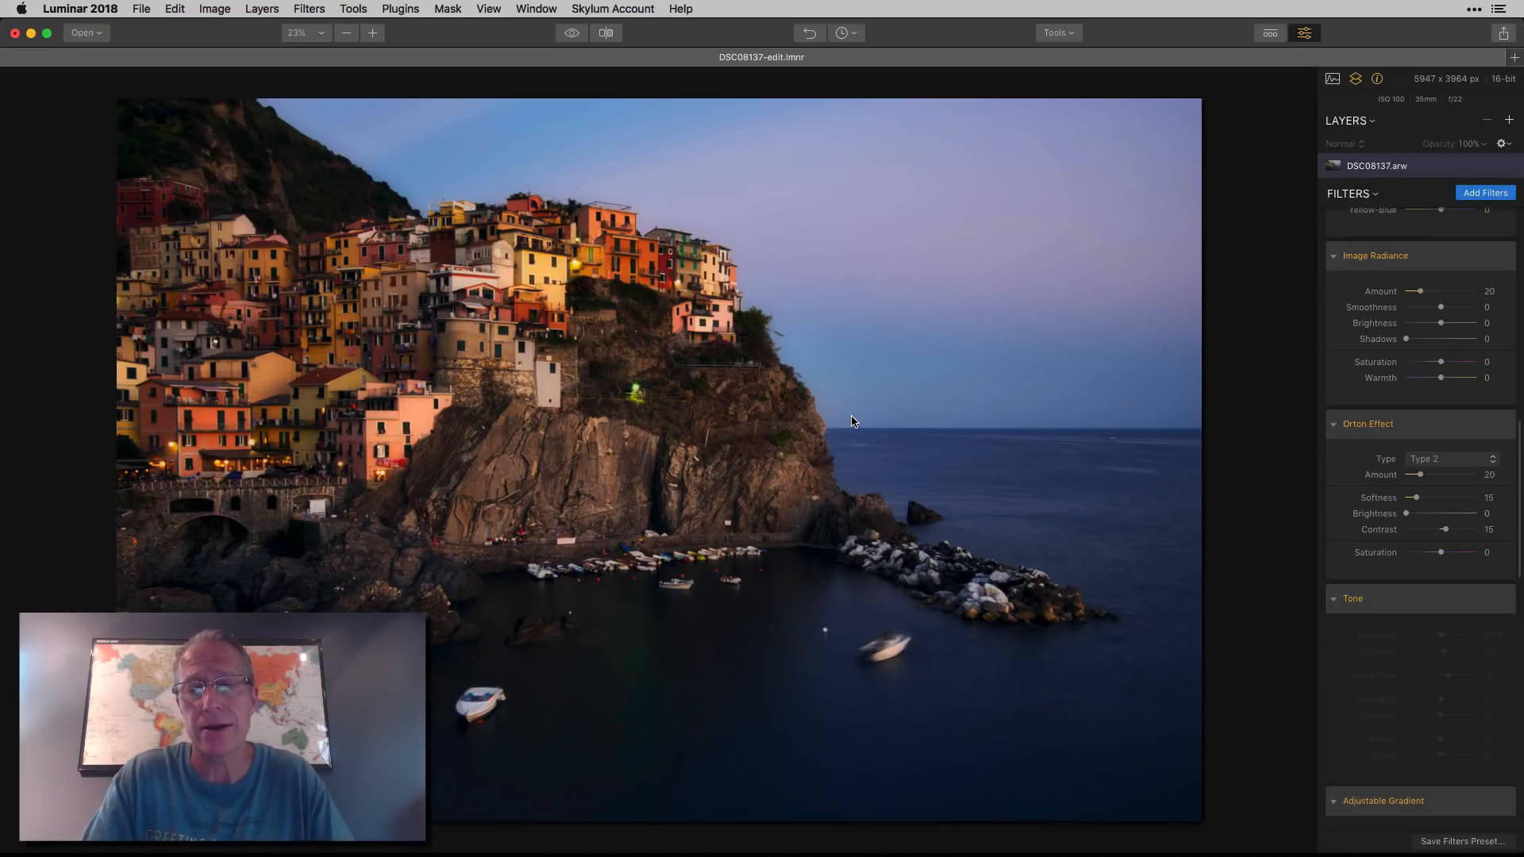
mouse_move(1421, 588)
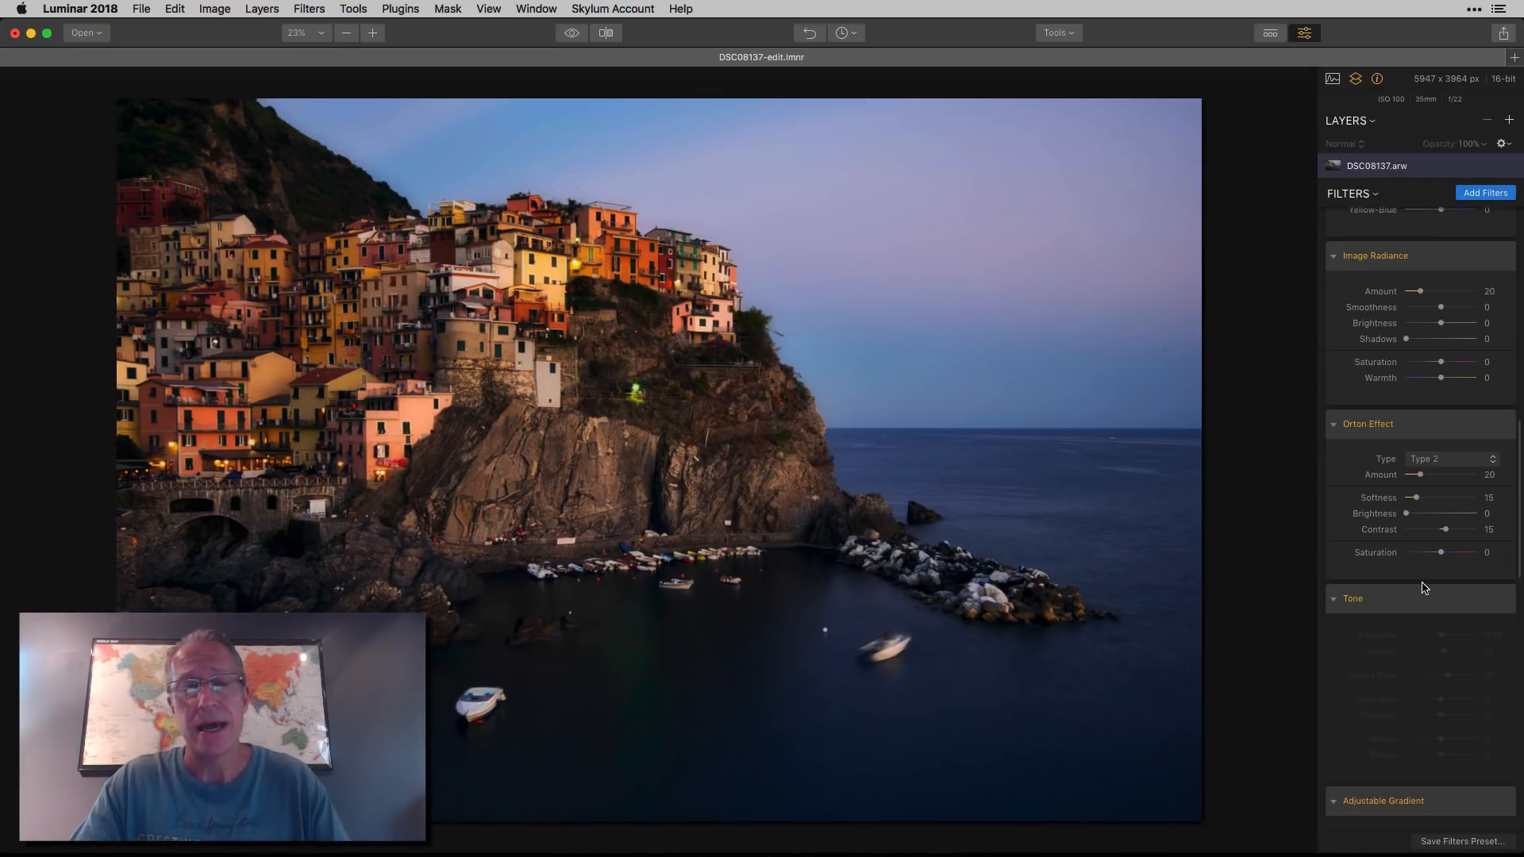
scroll("down", 3)
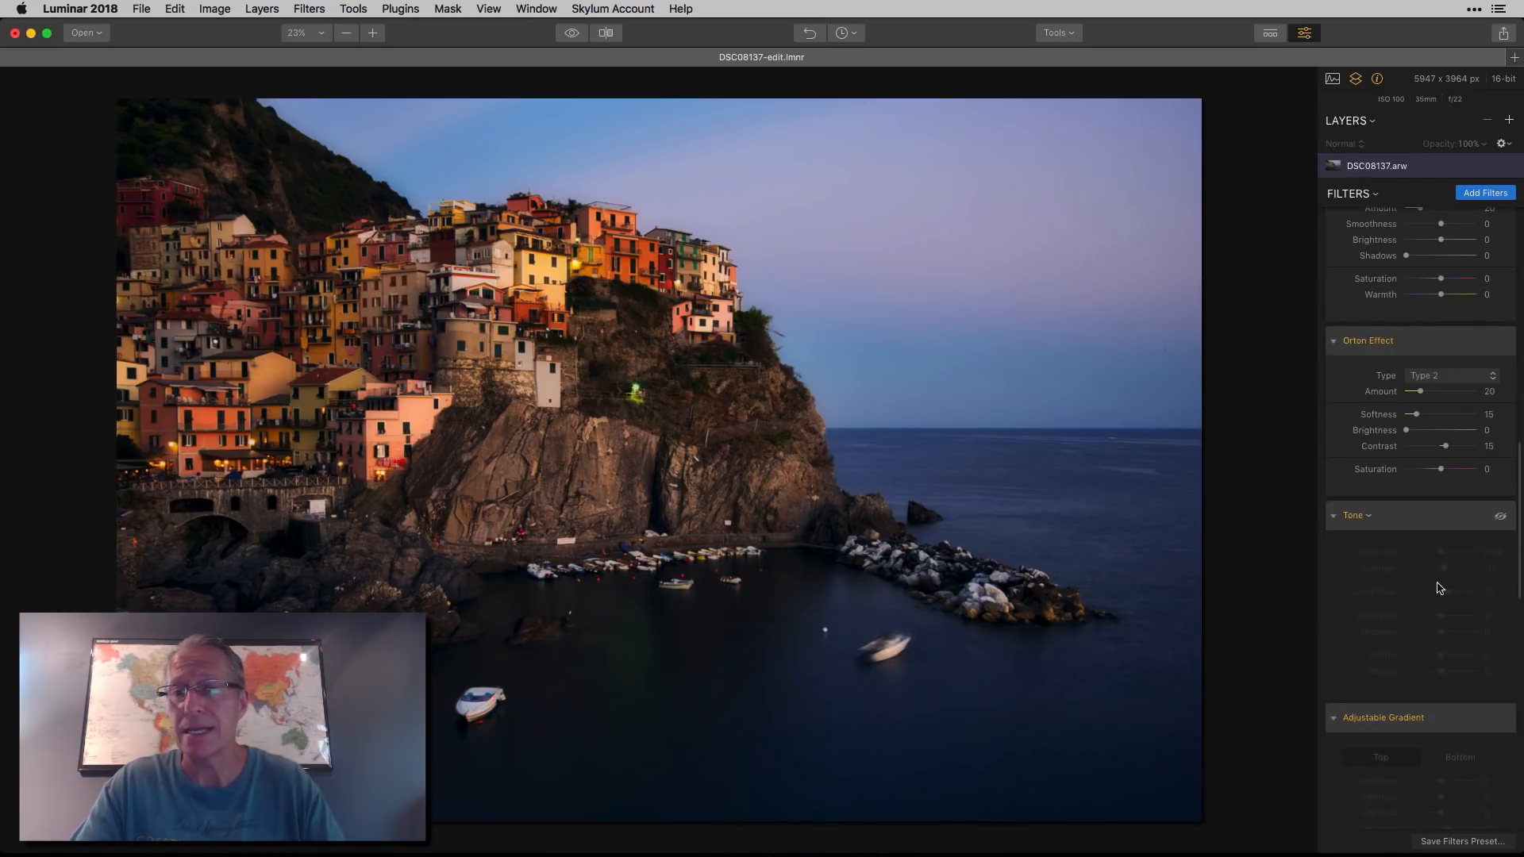
scroll("down", 3)
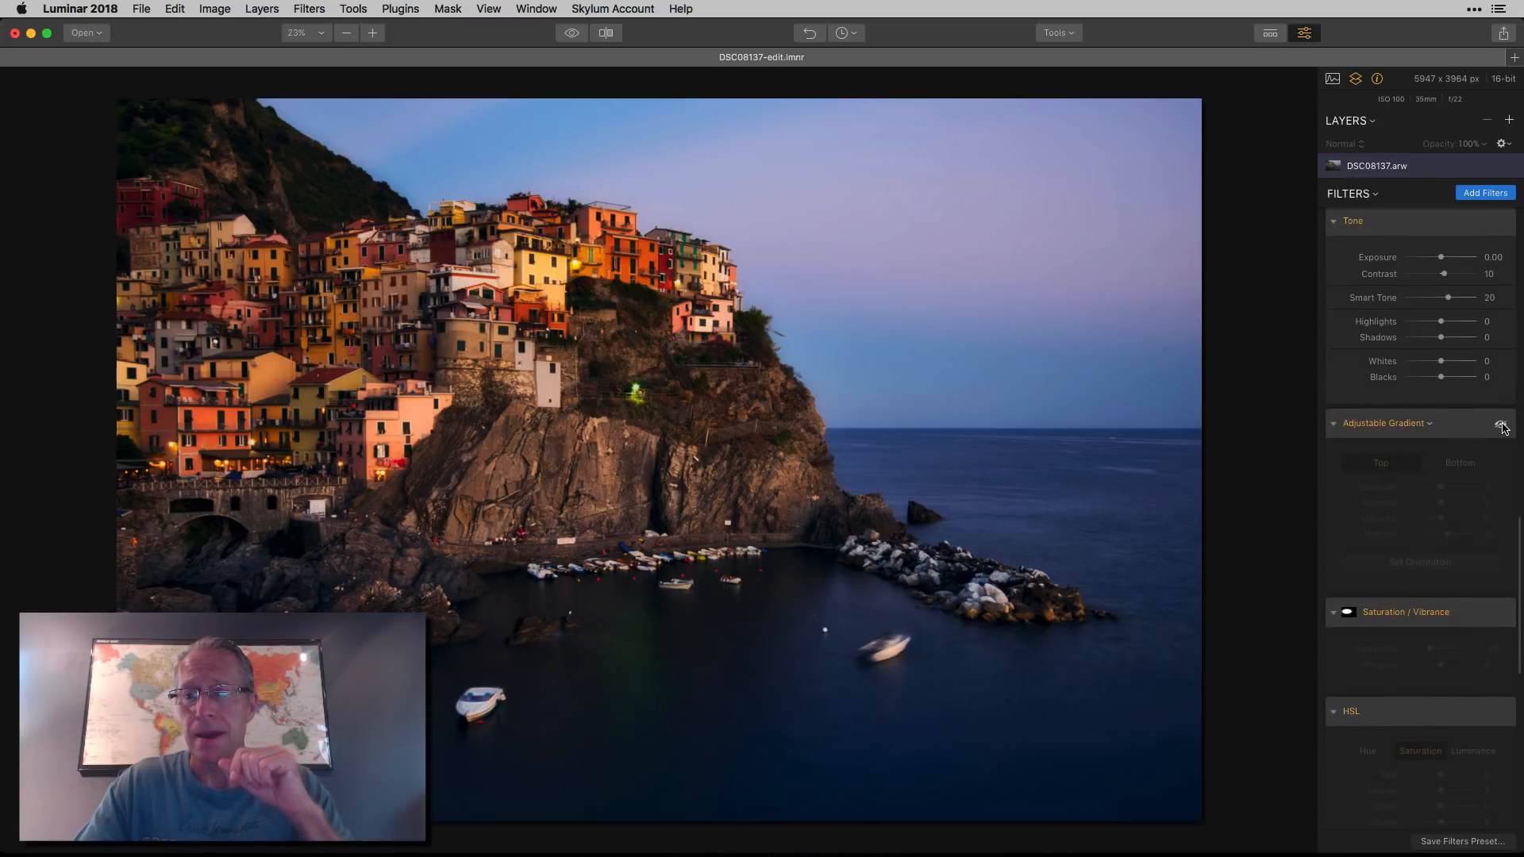
left_click(1502, 425)
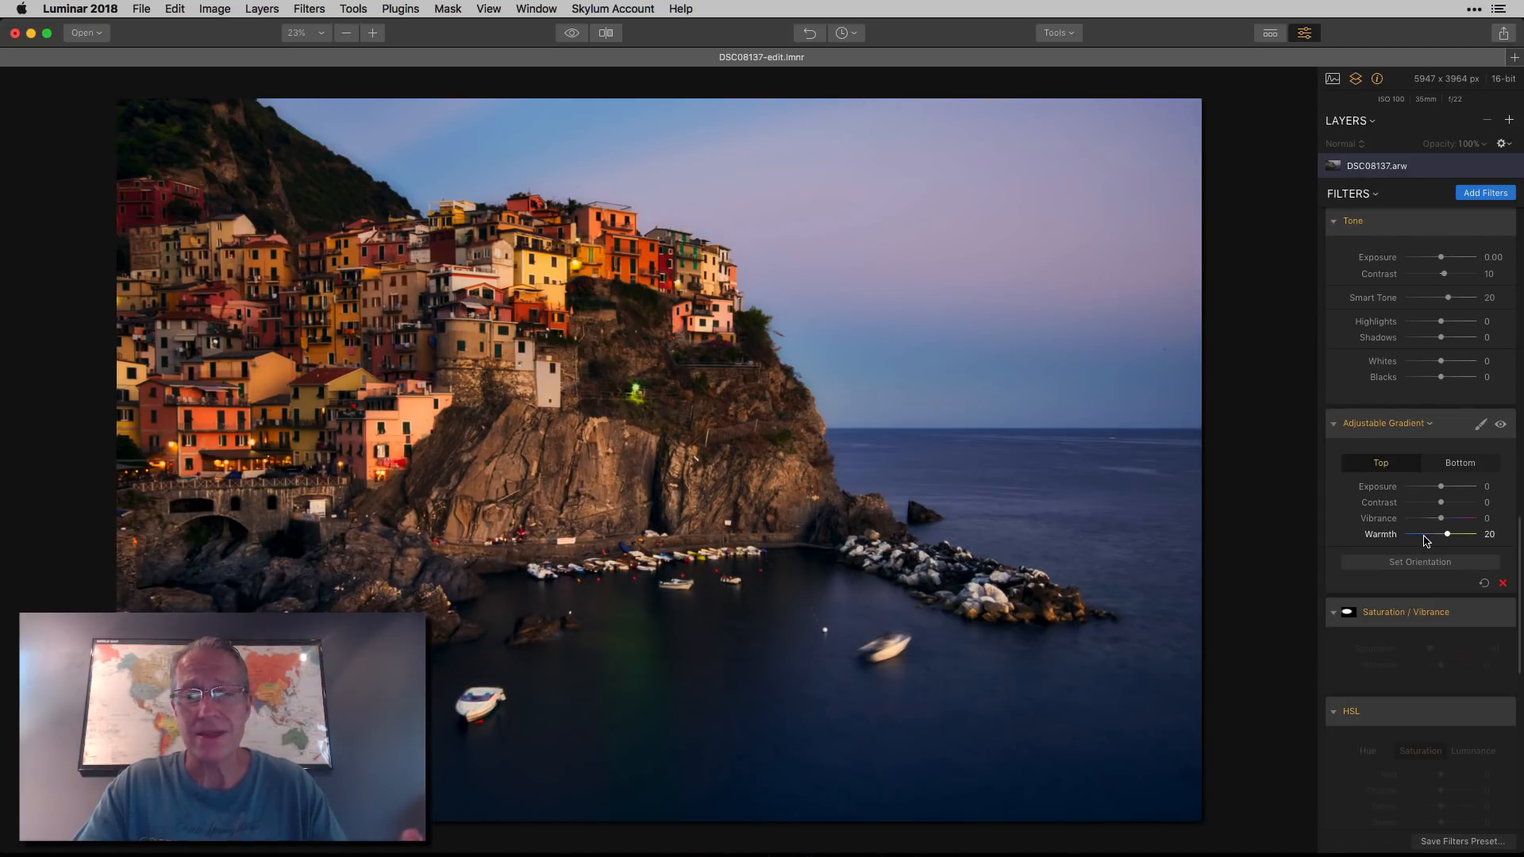
left_click(1459, 463)
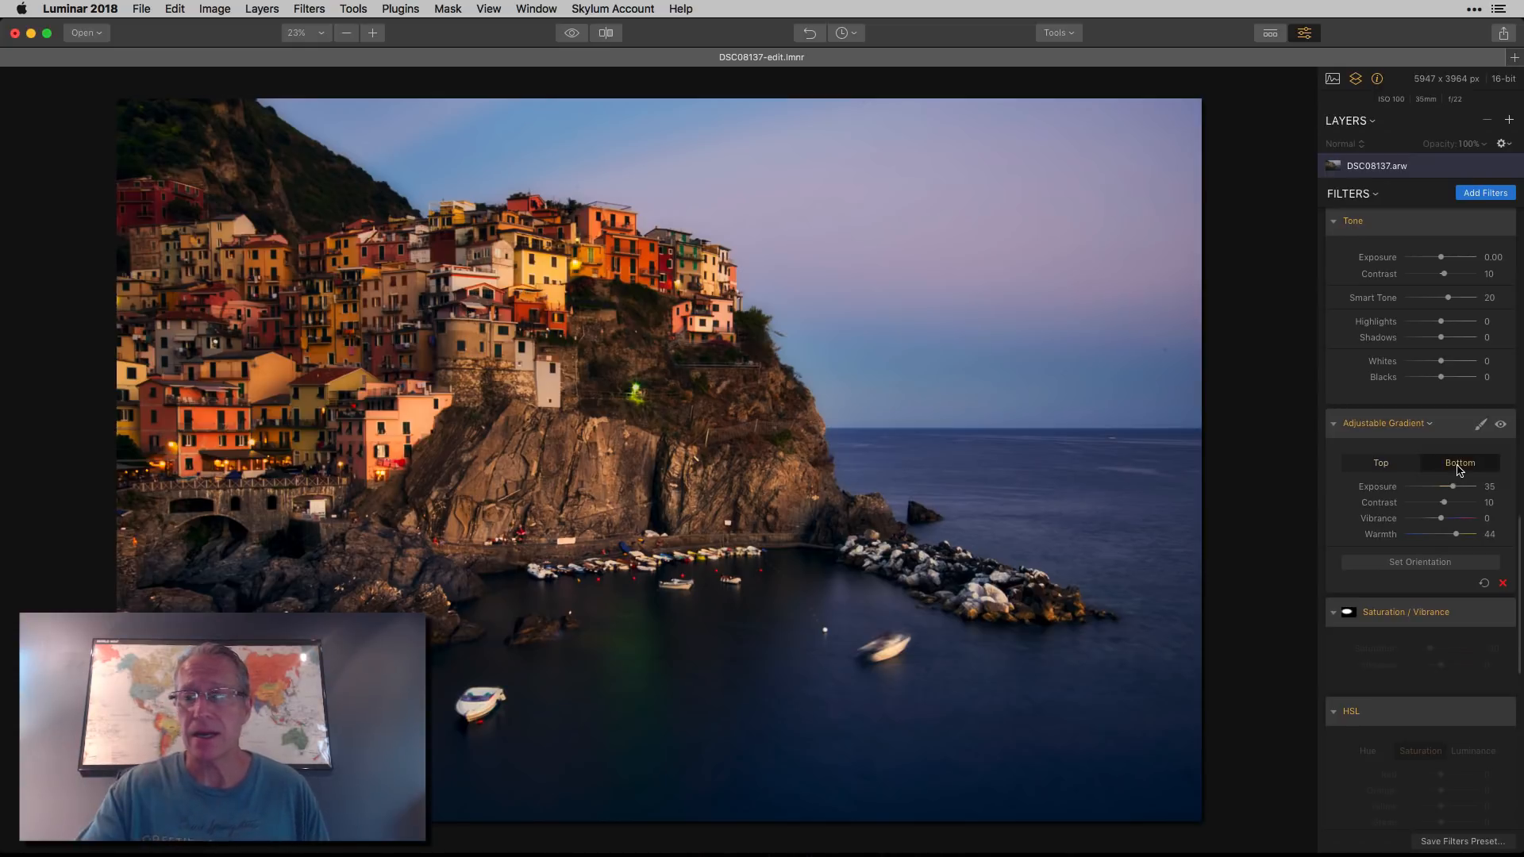
left_click(1502, 424)
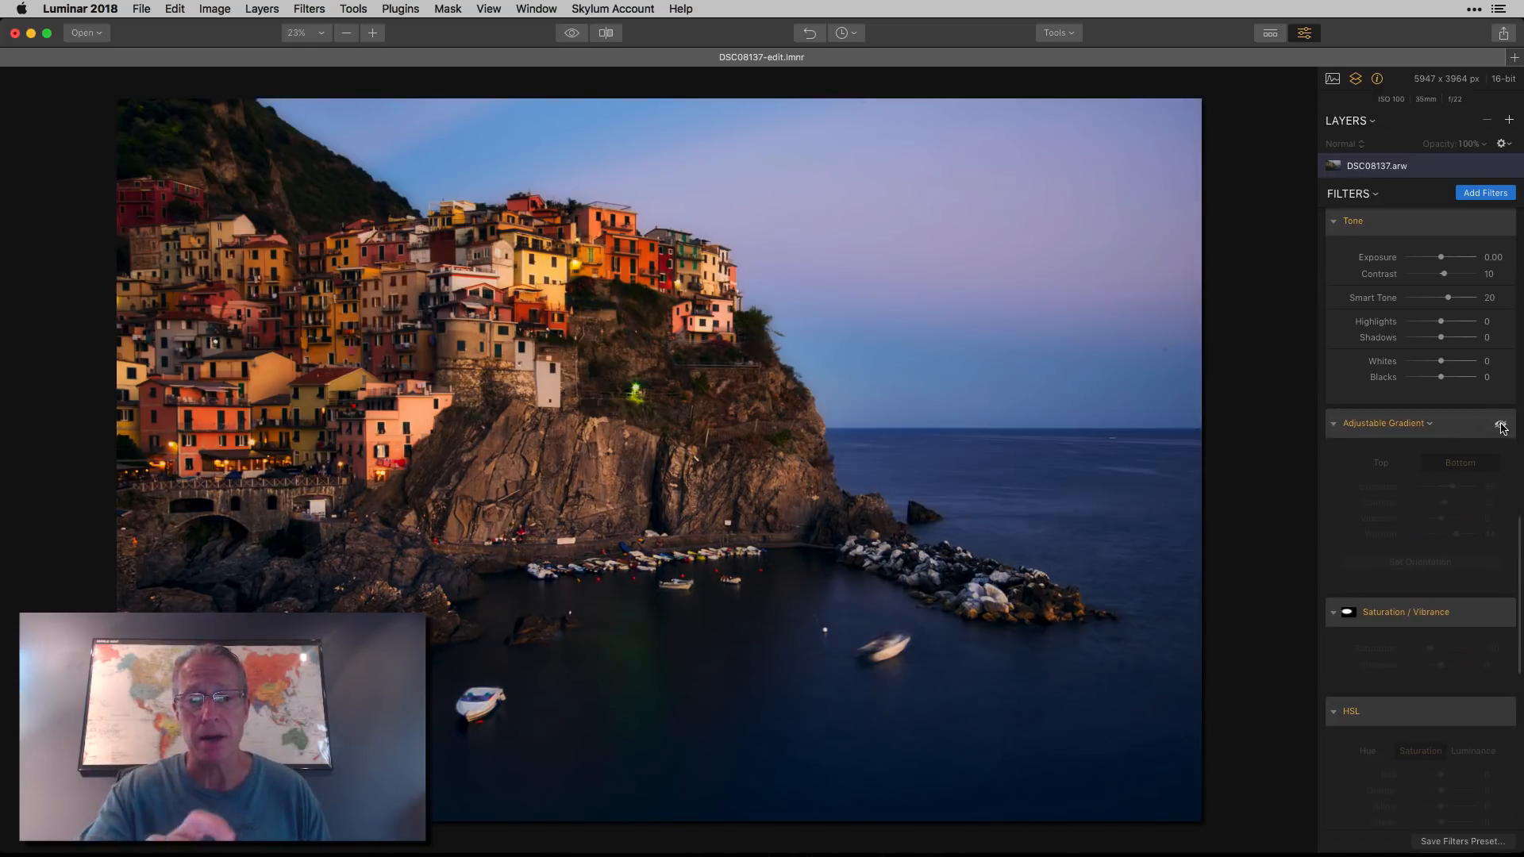
left_click(1501, 427)
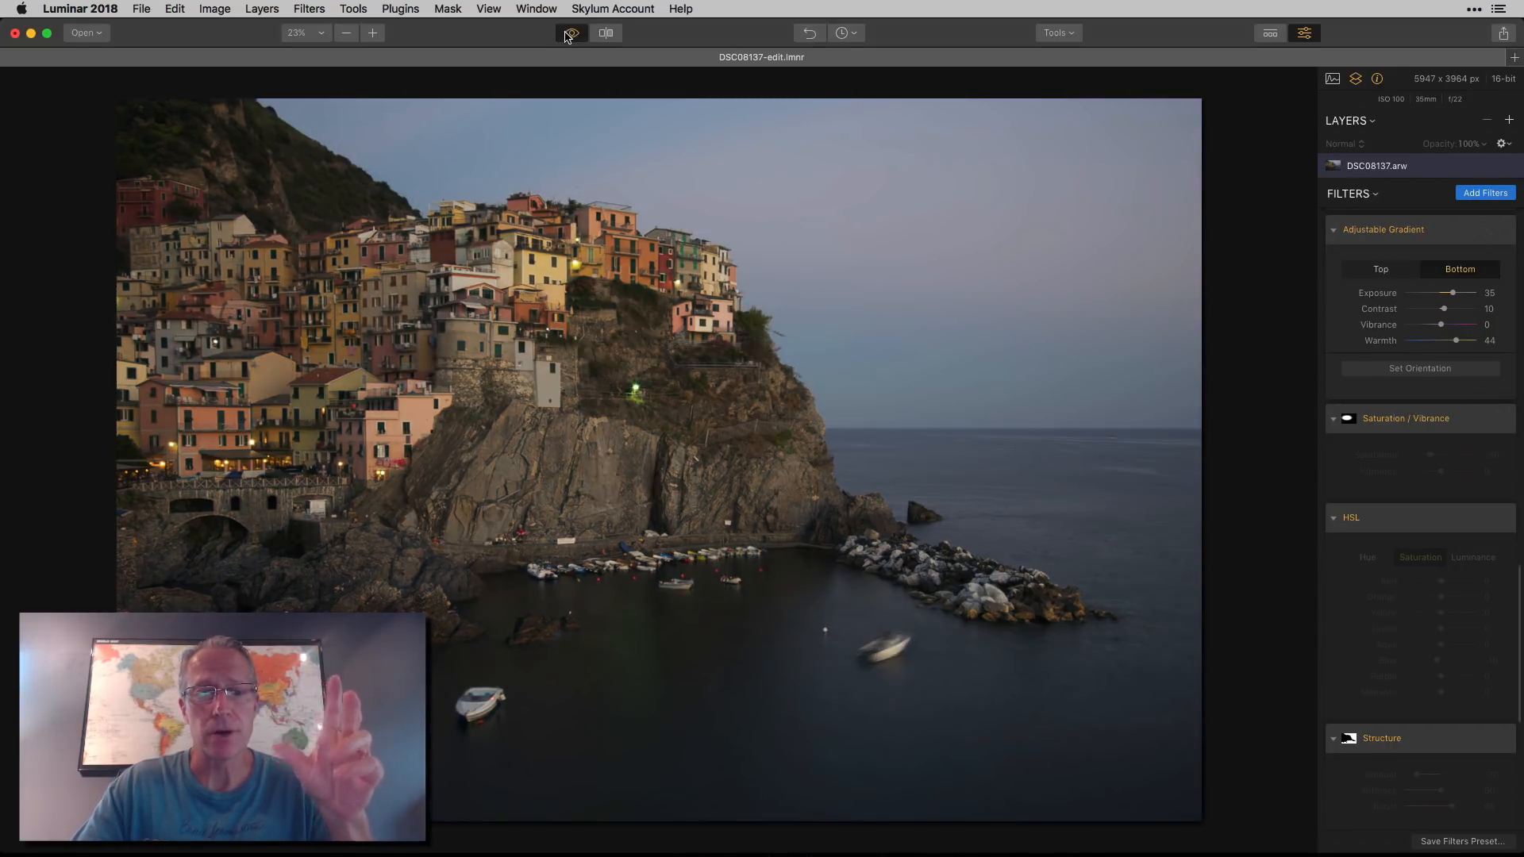
left_click(571, 31)
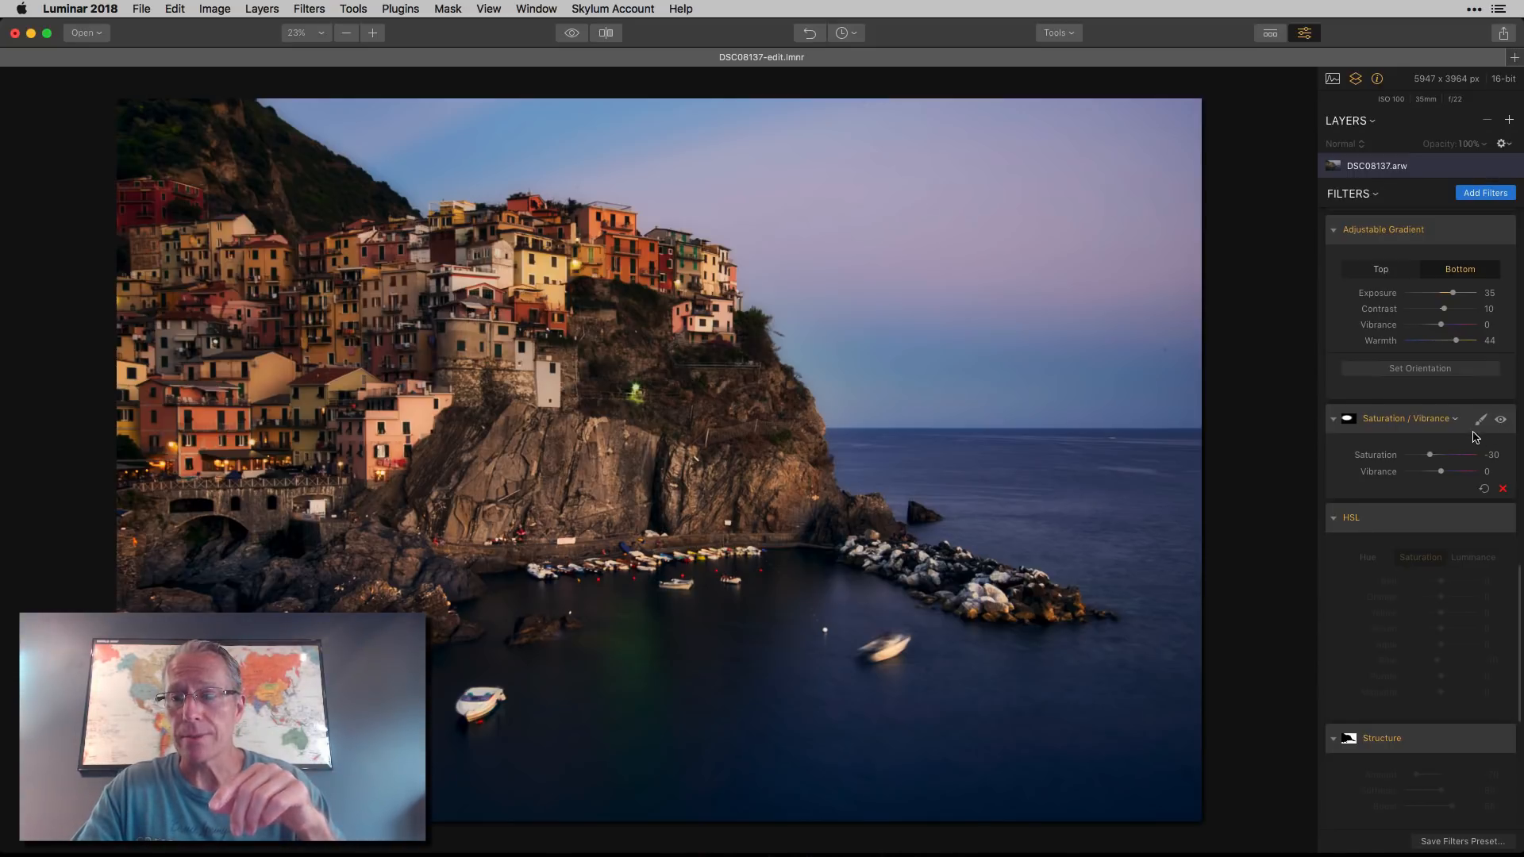
left_click(1481, 418)
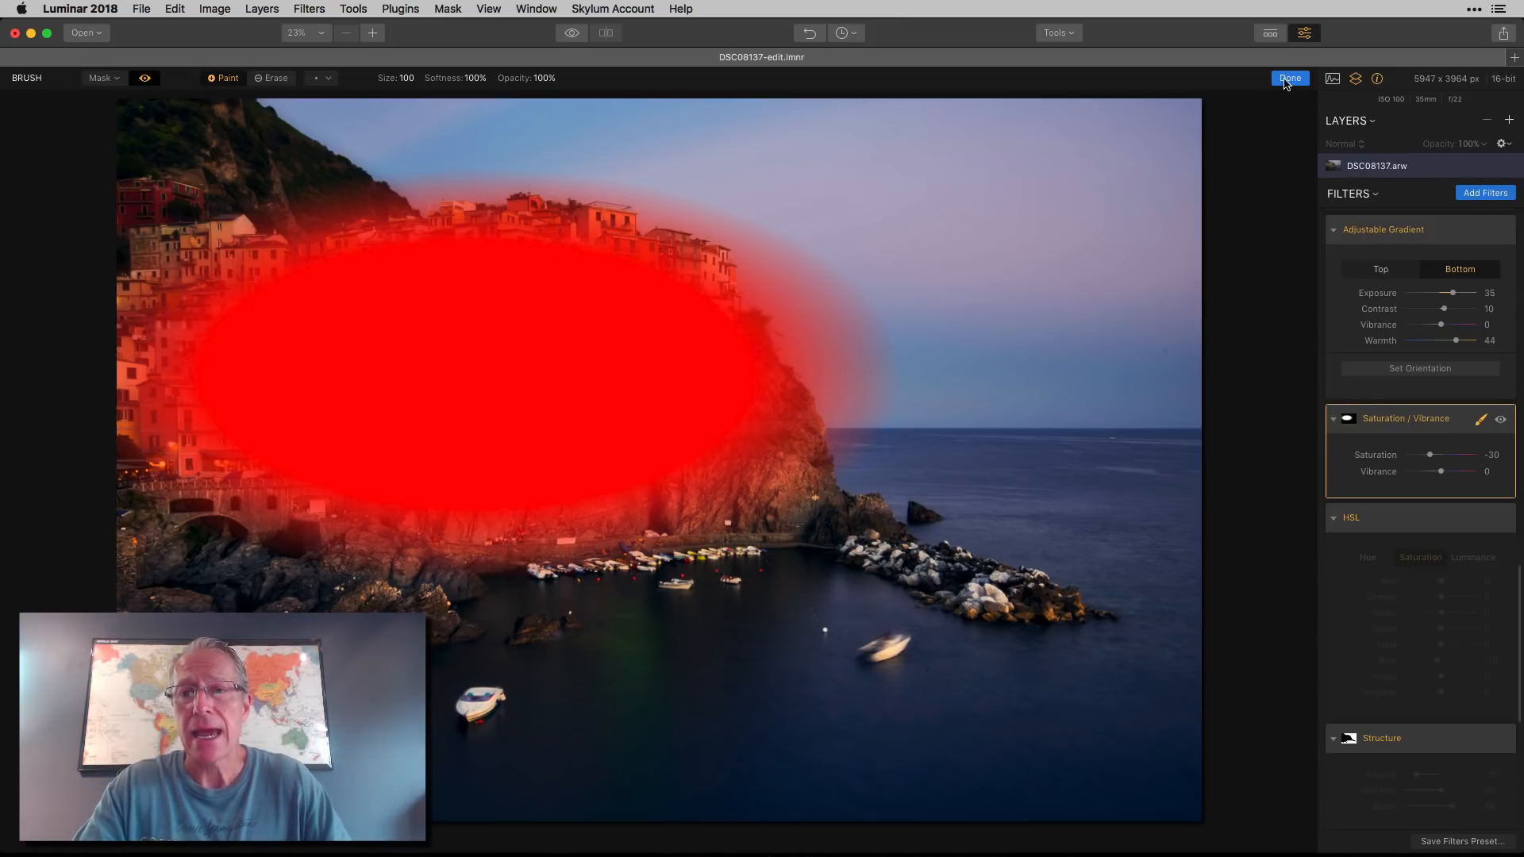
left_click(1289, 77)
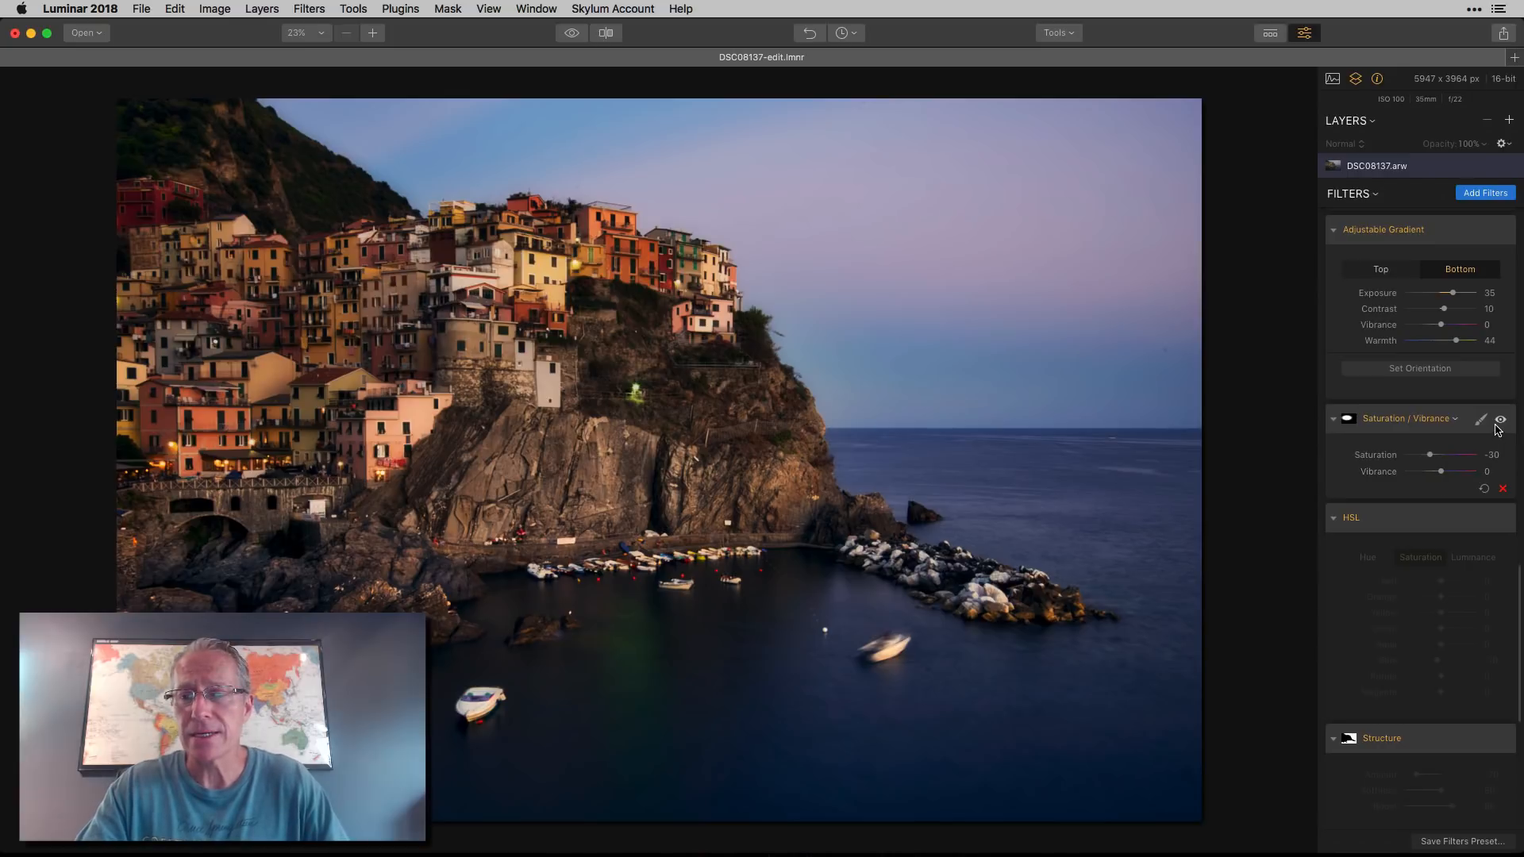
left_click(1499, 420)
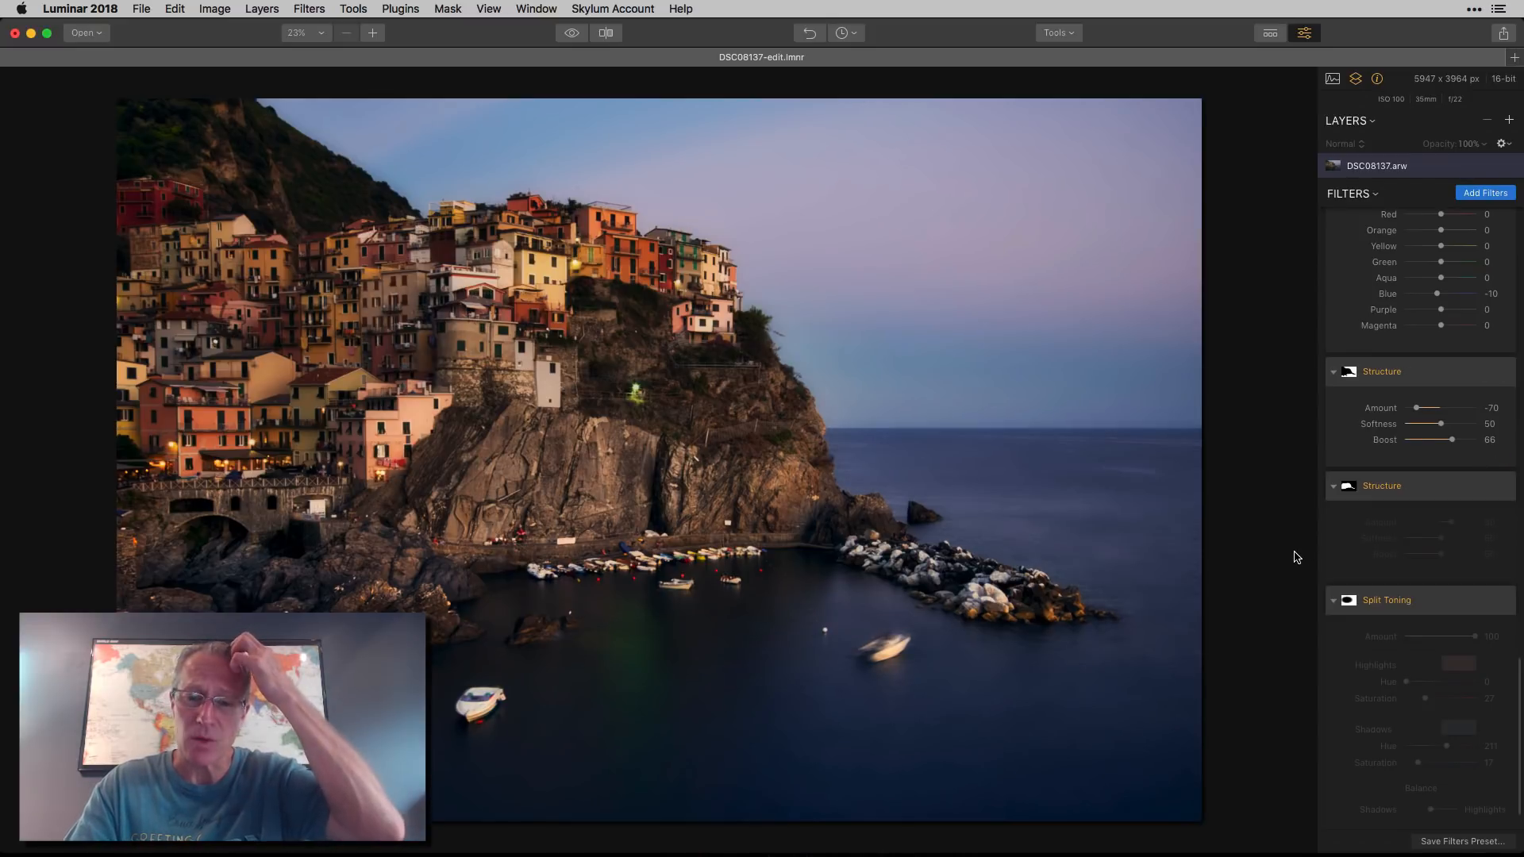
left_click(1502, 371)
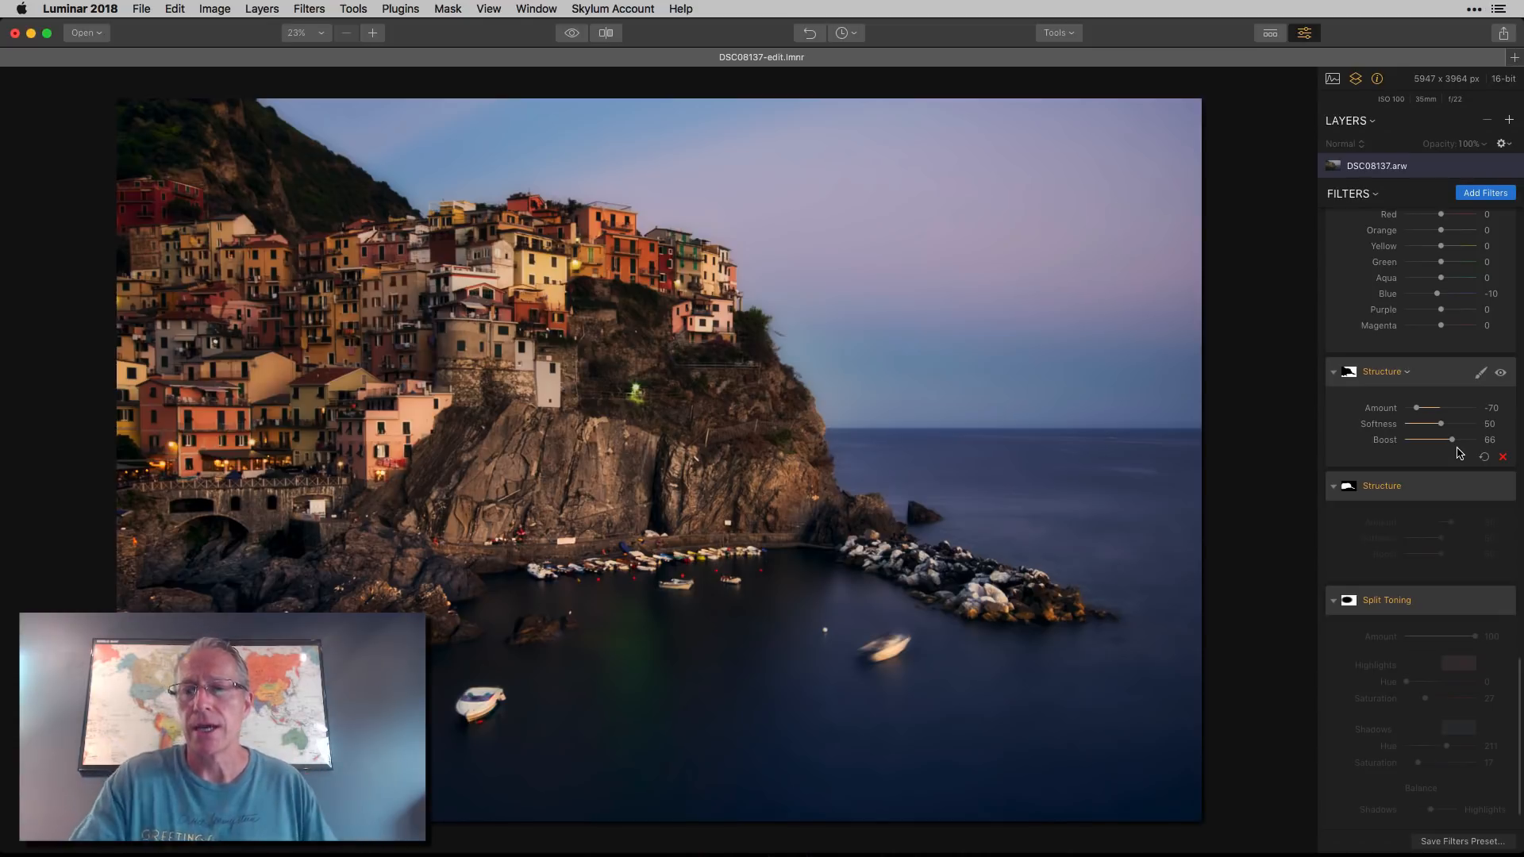
left_click(1481, 372)
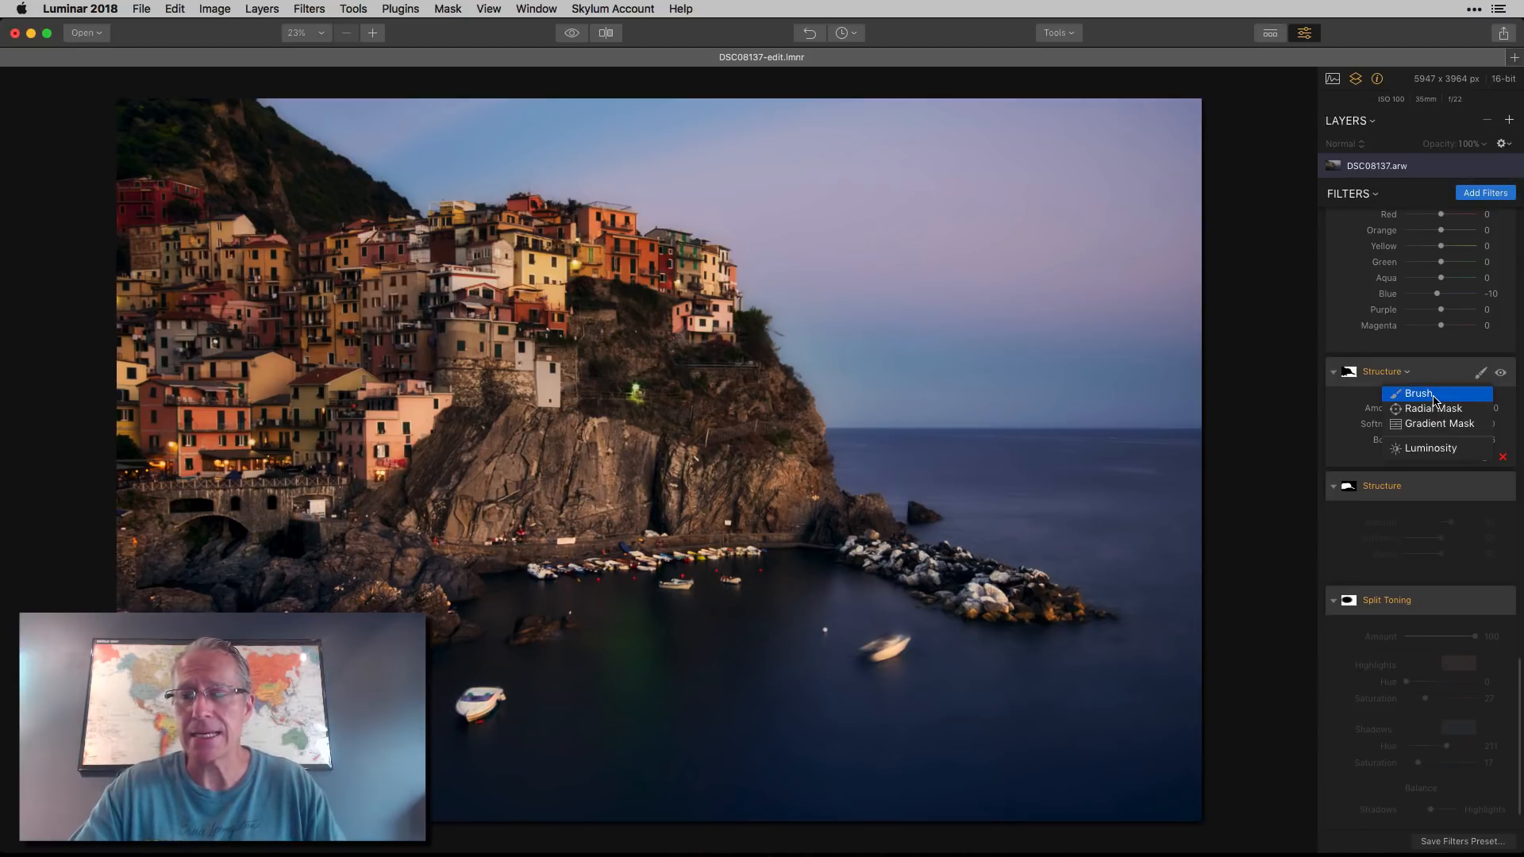
left_click(1420, 394)
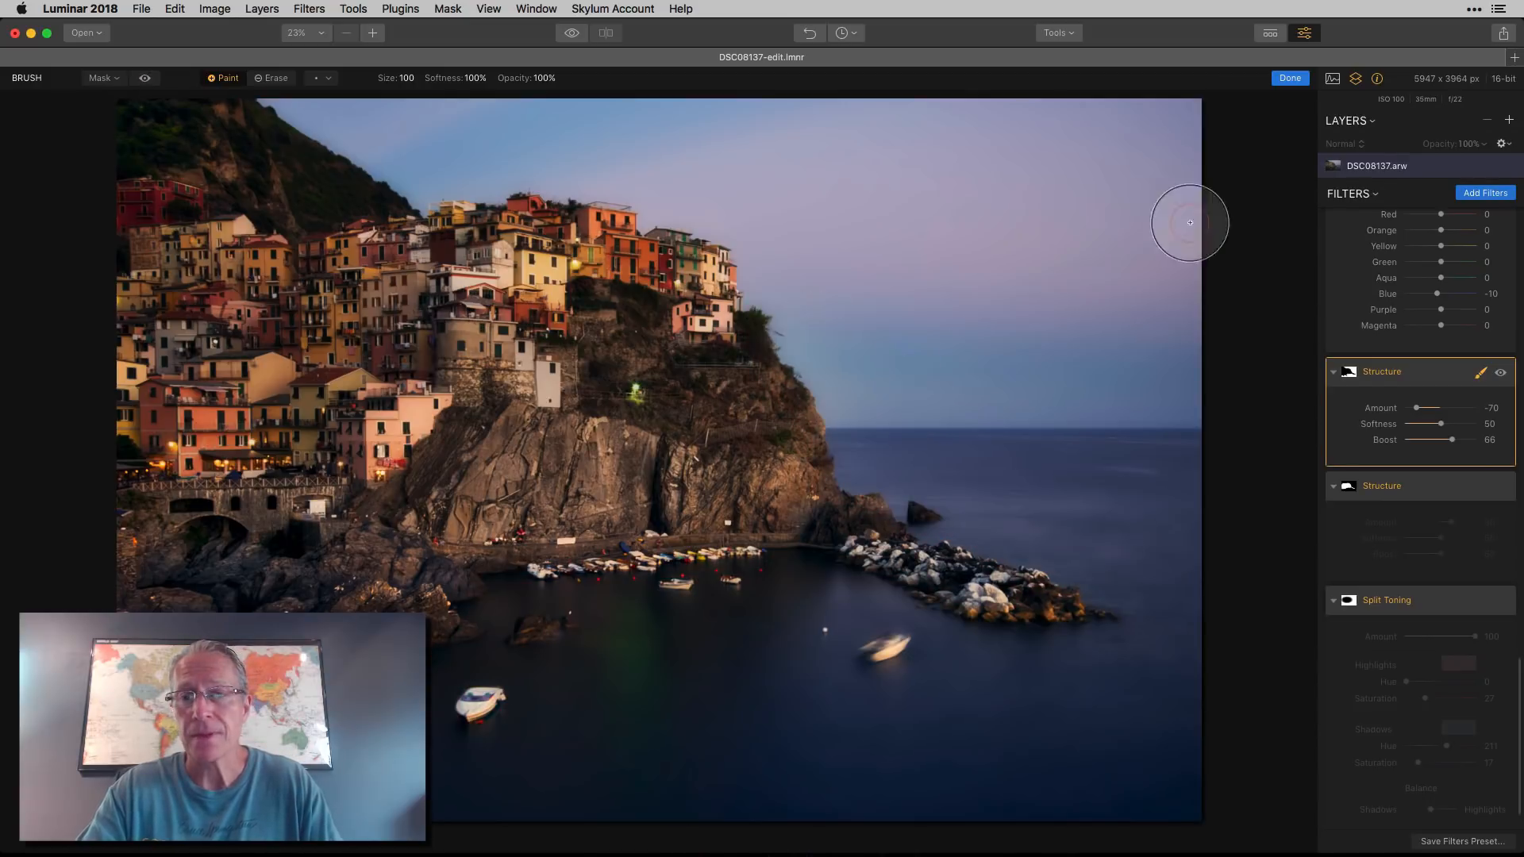
left_click(1289, 78)
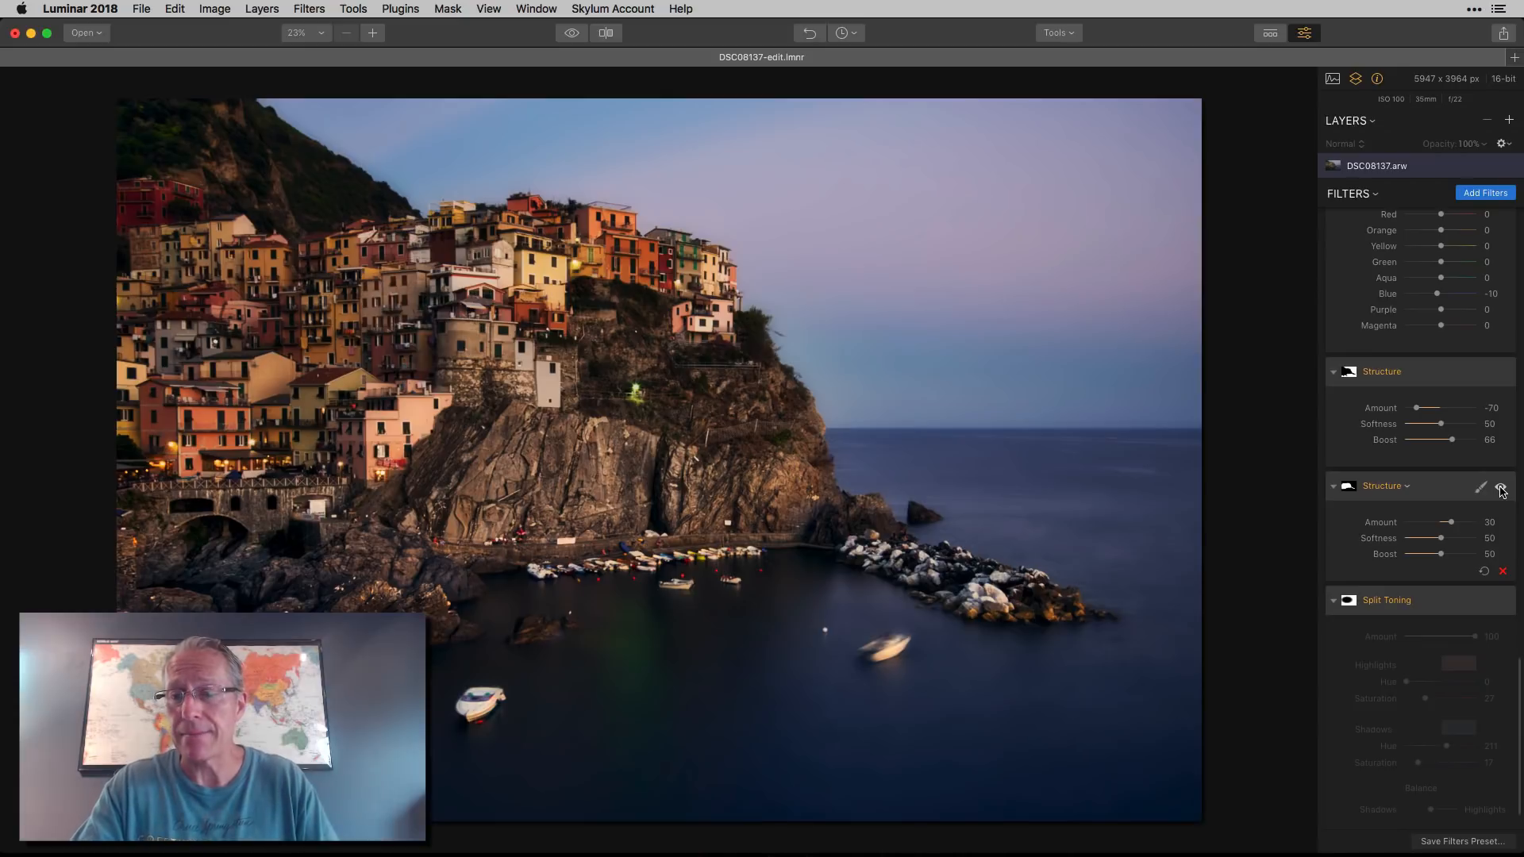
left_click(1480, 487)
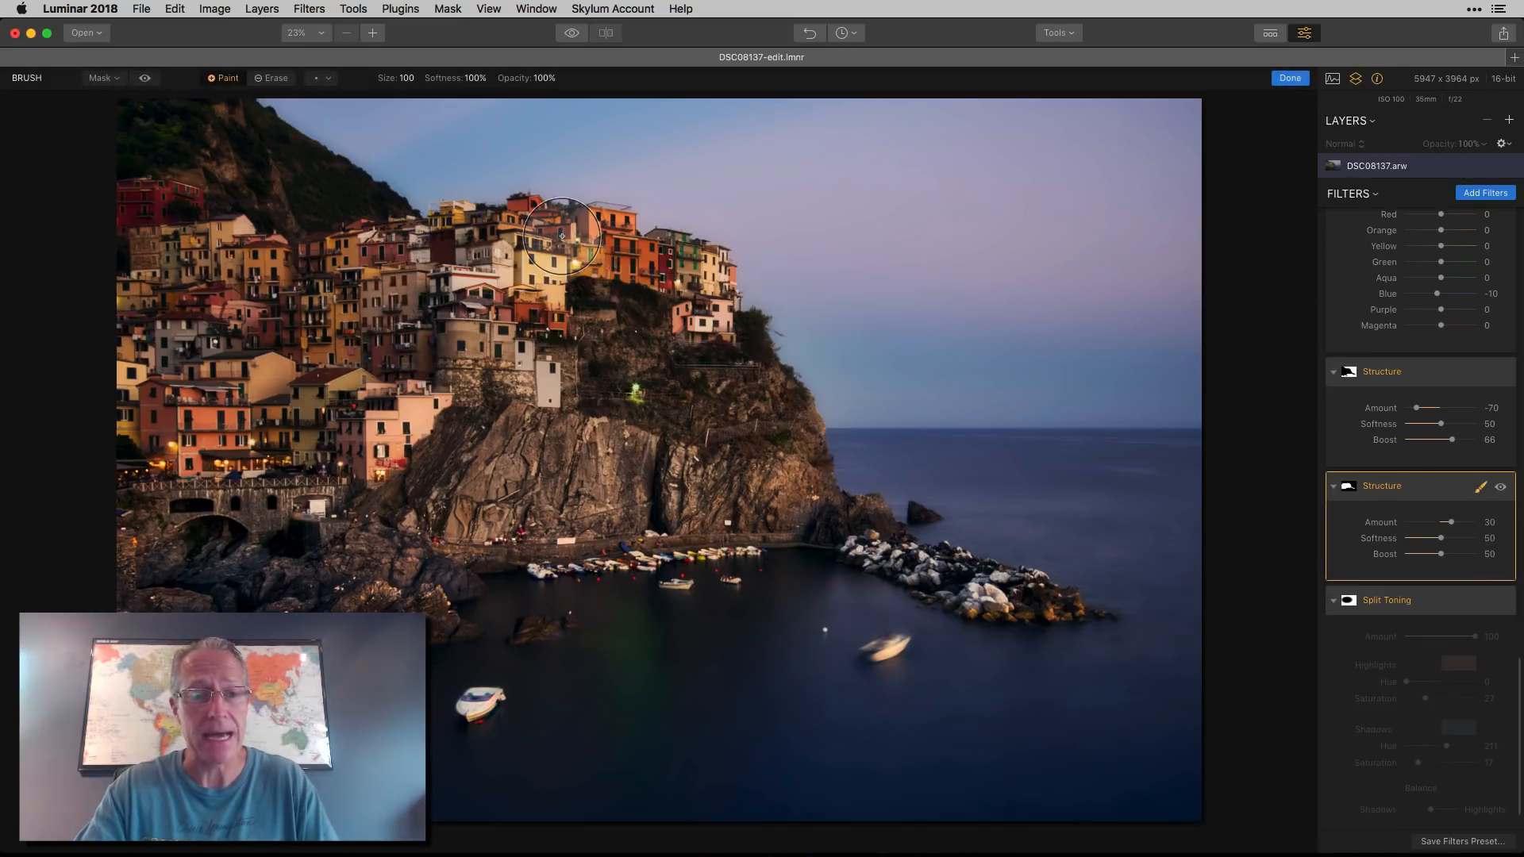
left_click(144, 78)
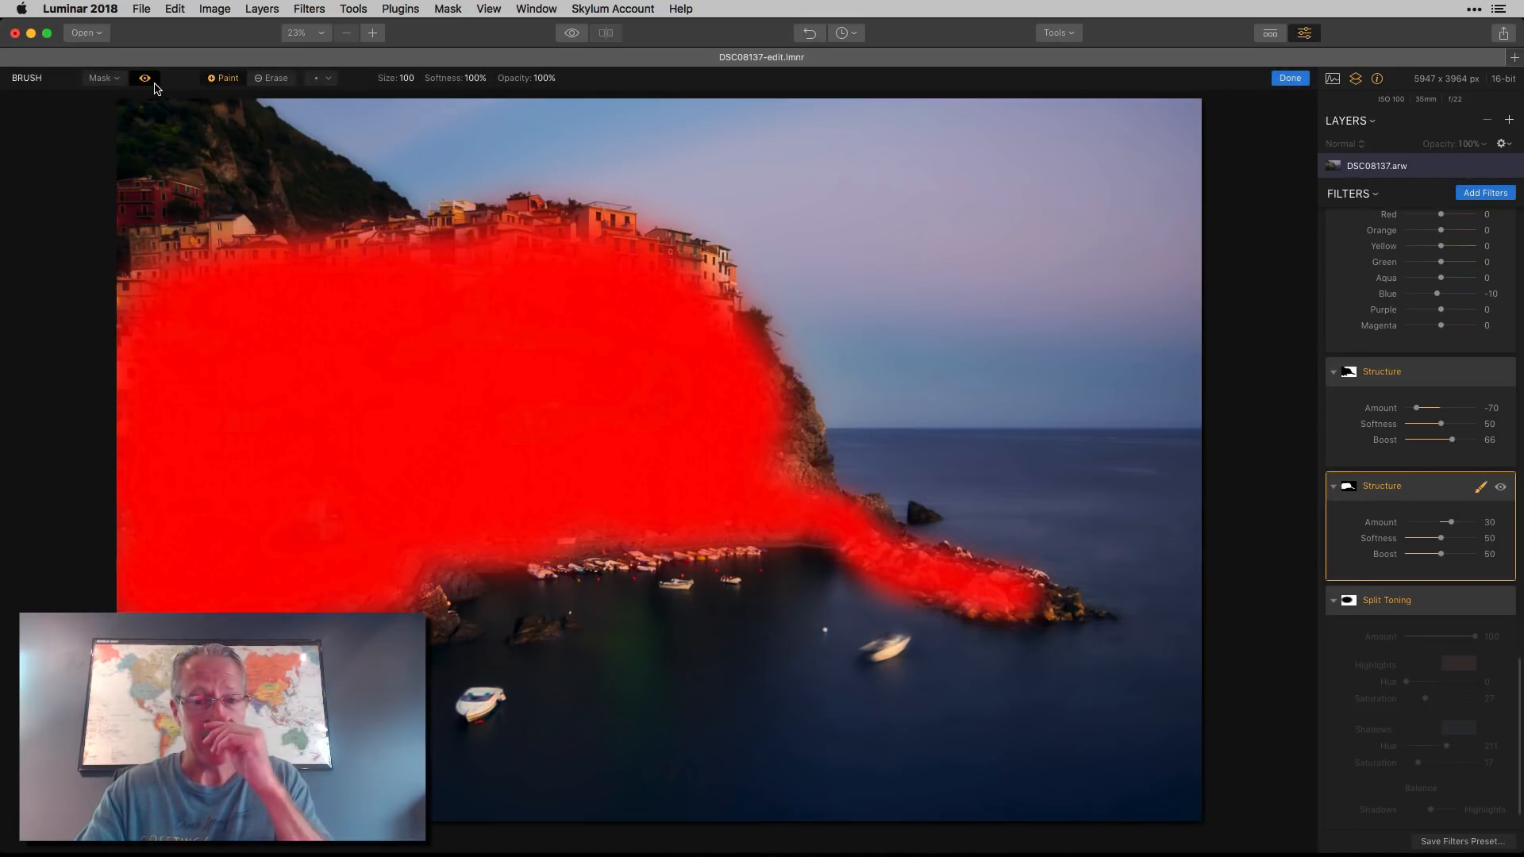
left_click(144, 78)
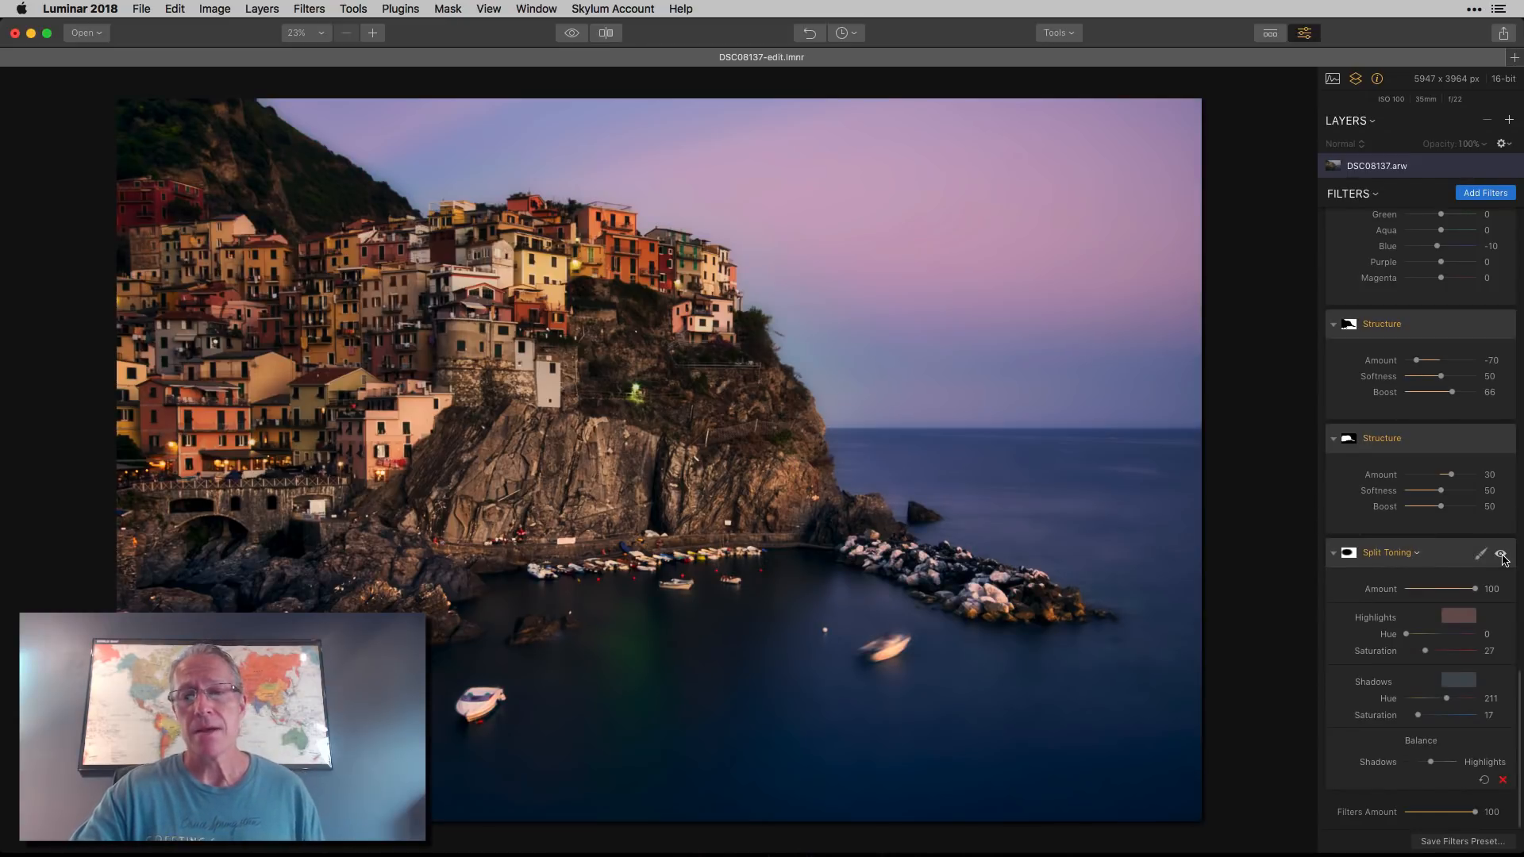
left_click(1481, 554)
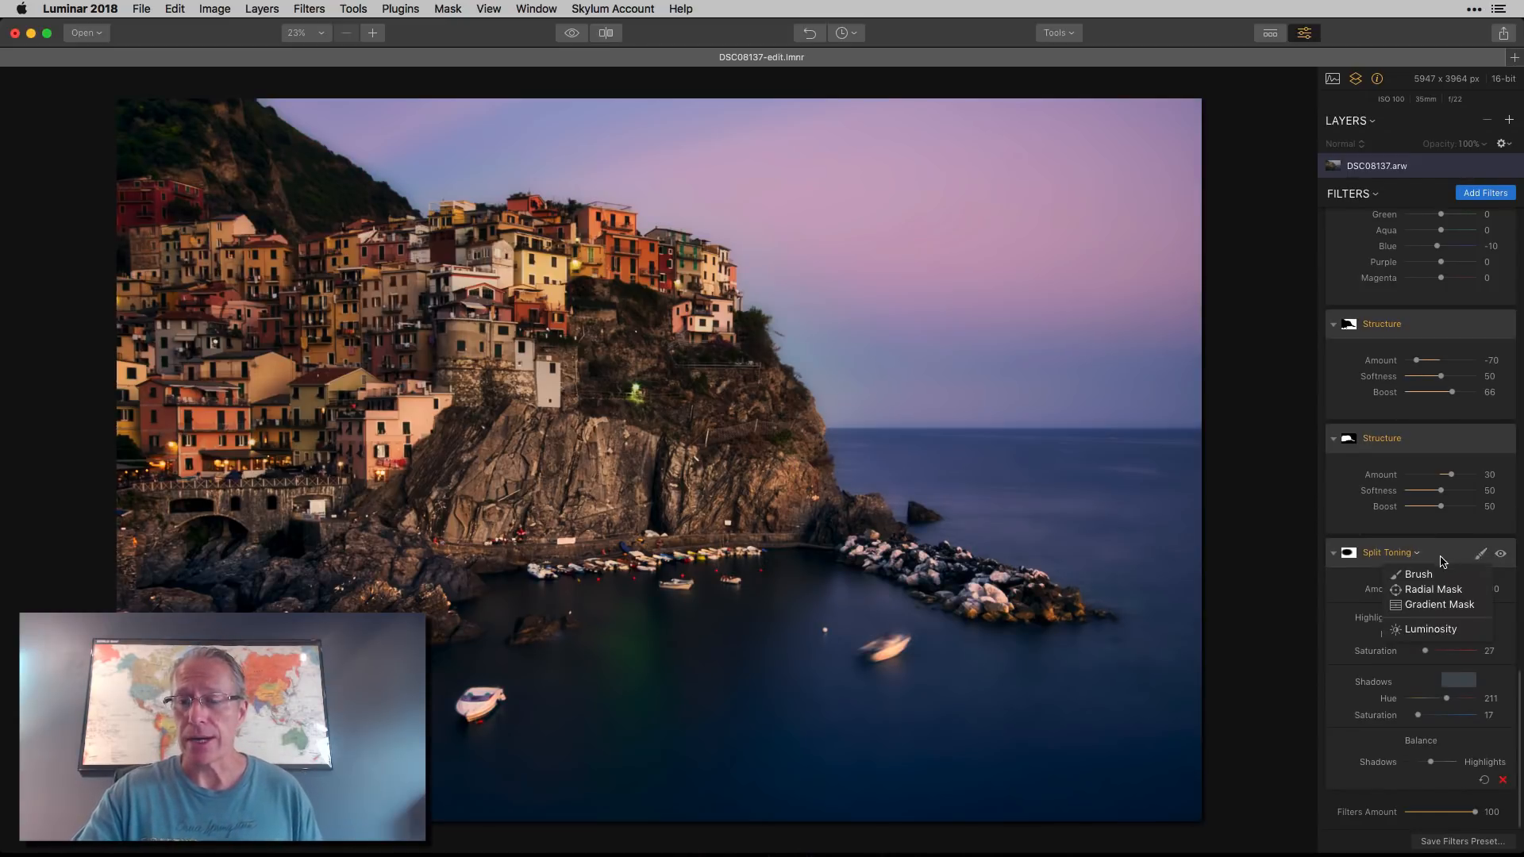
left_click(1416, 573)
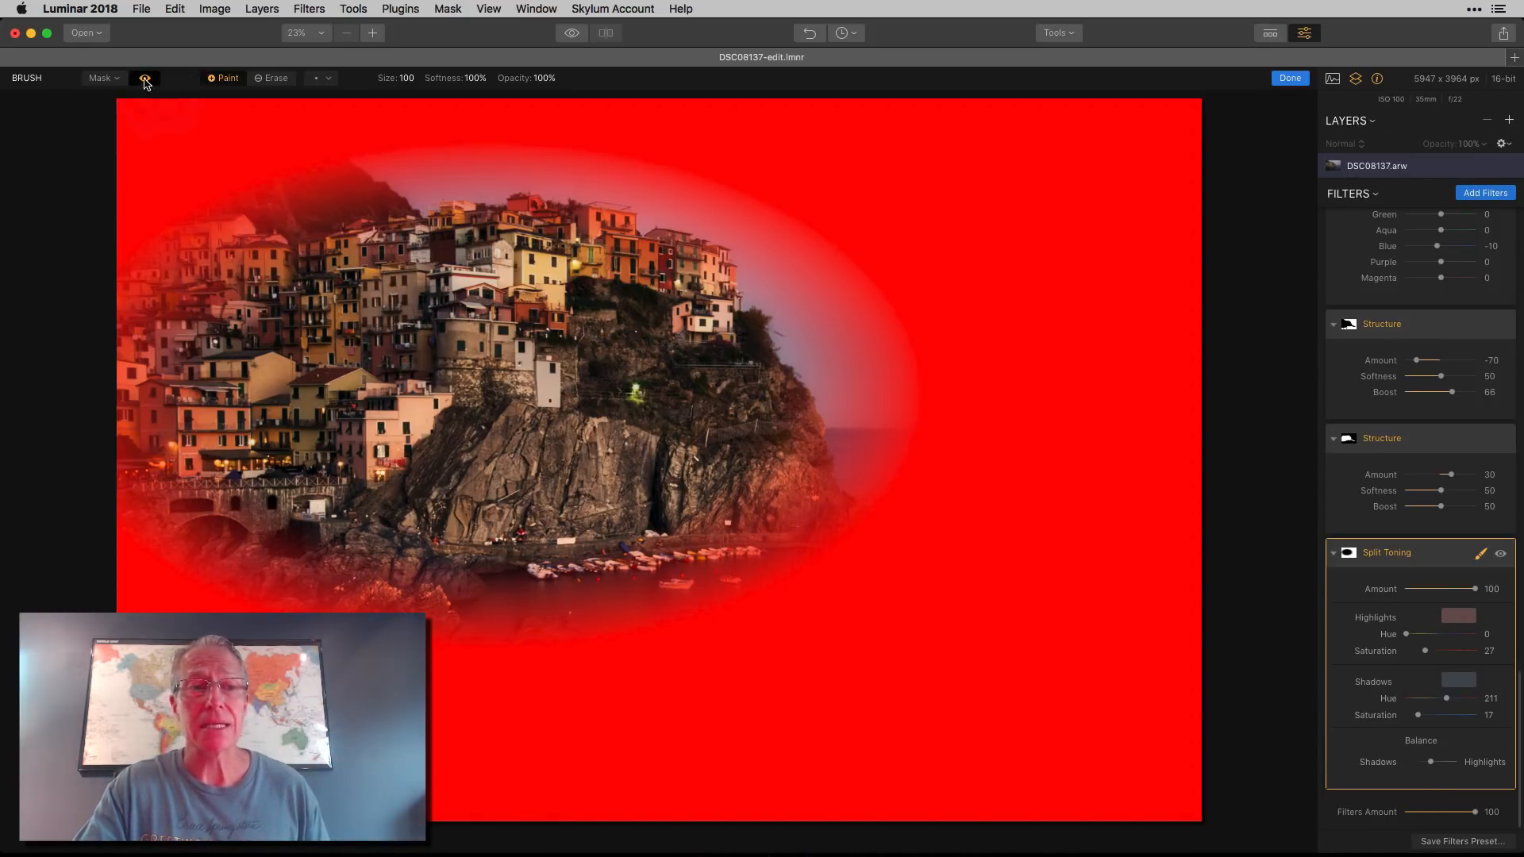
left_click(145, 78)
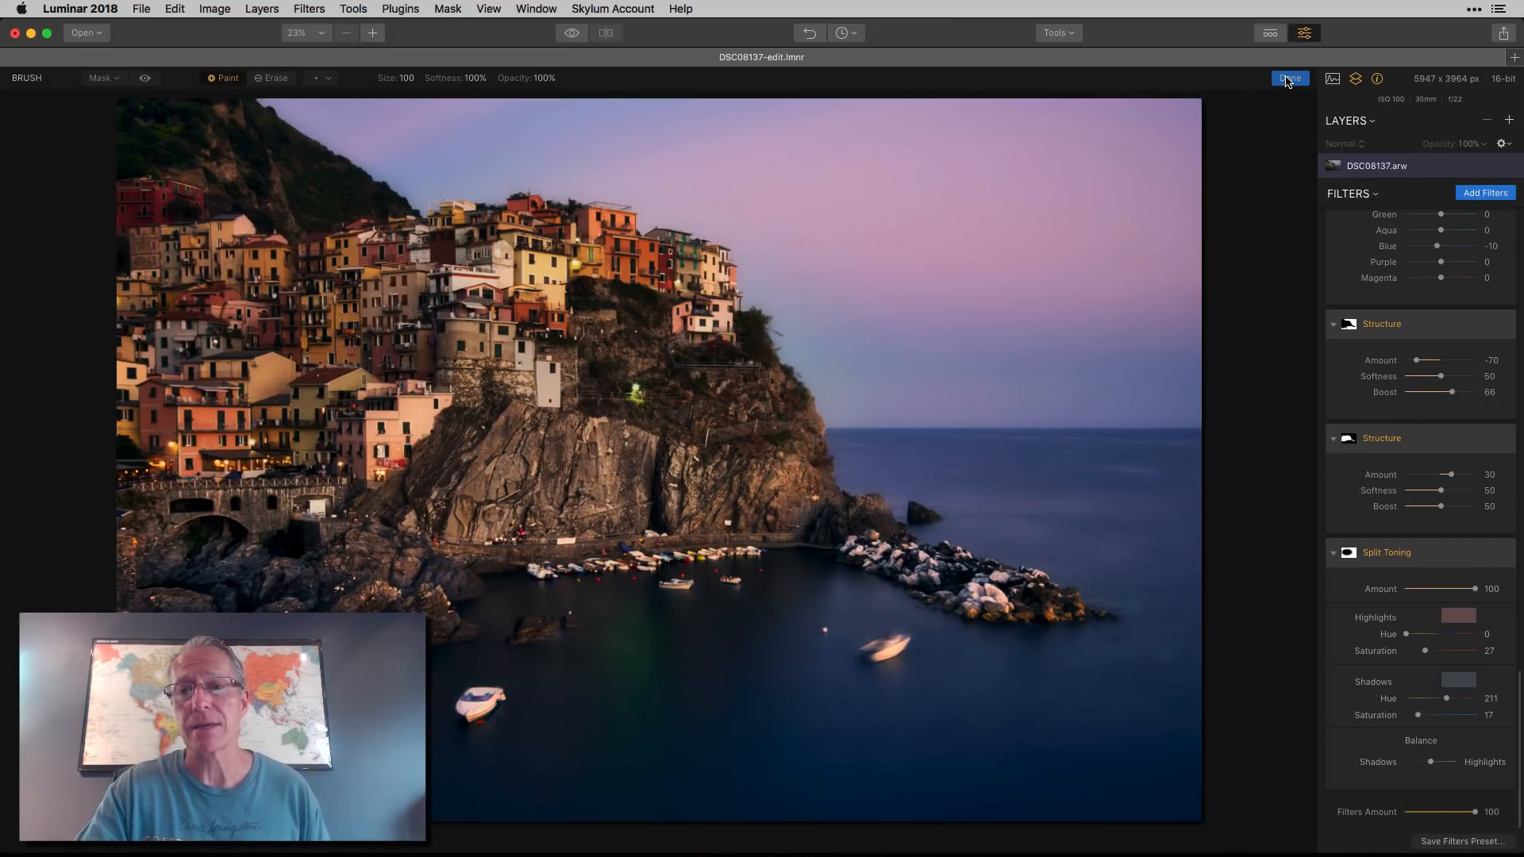
left_click(1289, 78)
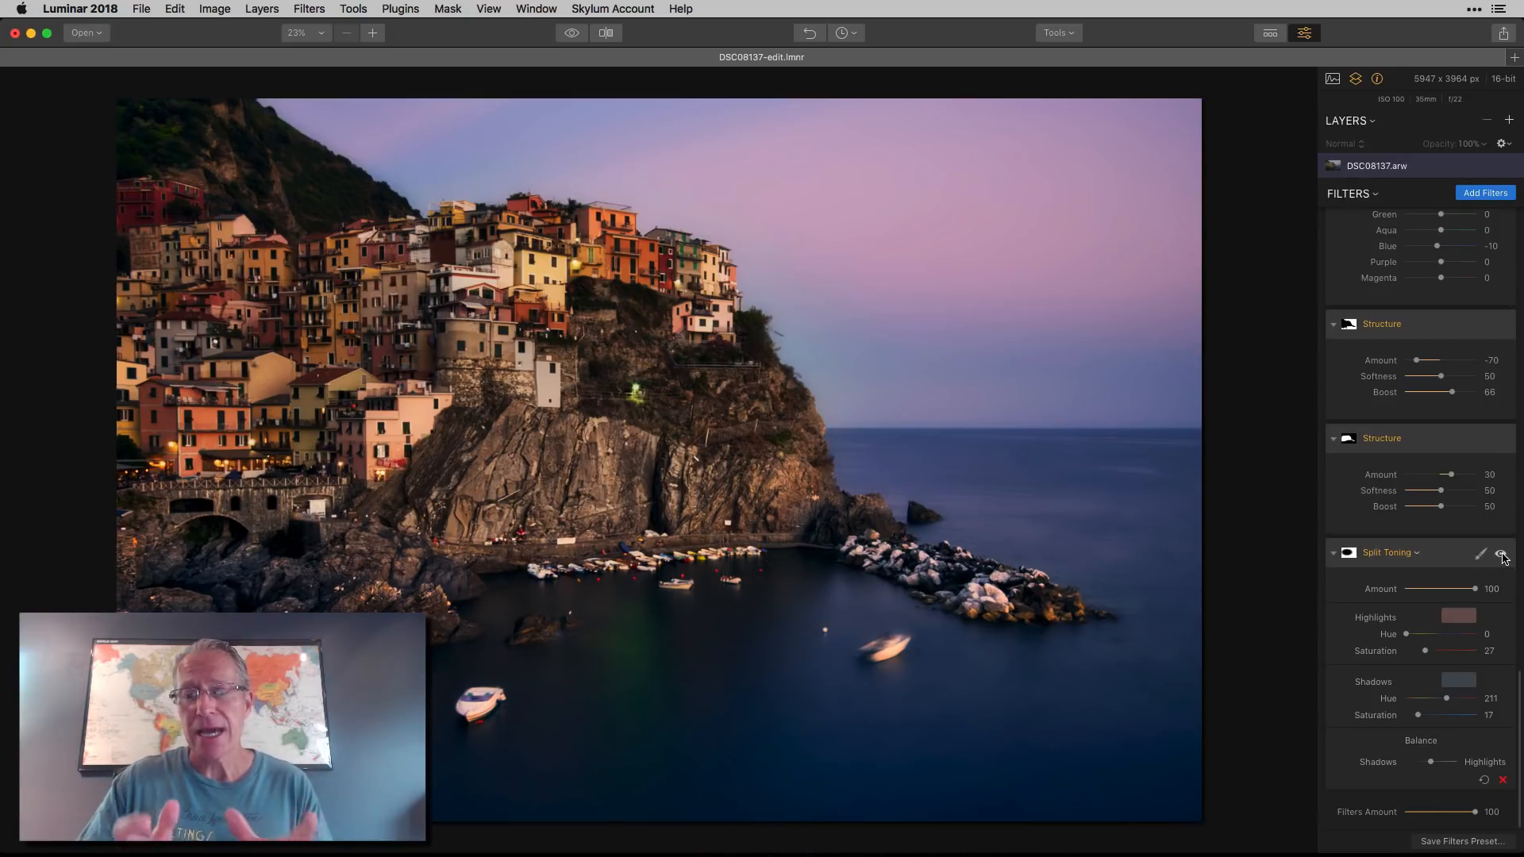
left_click(1501, 554)
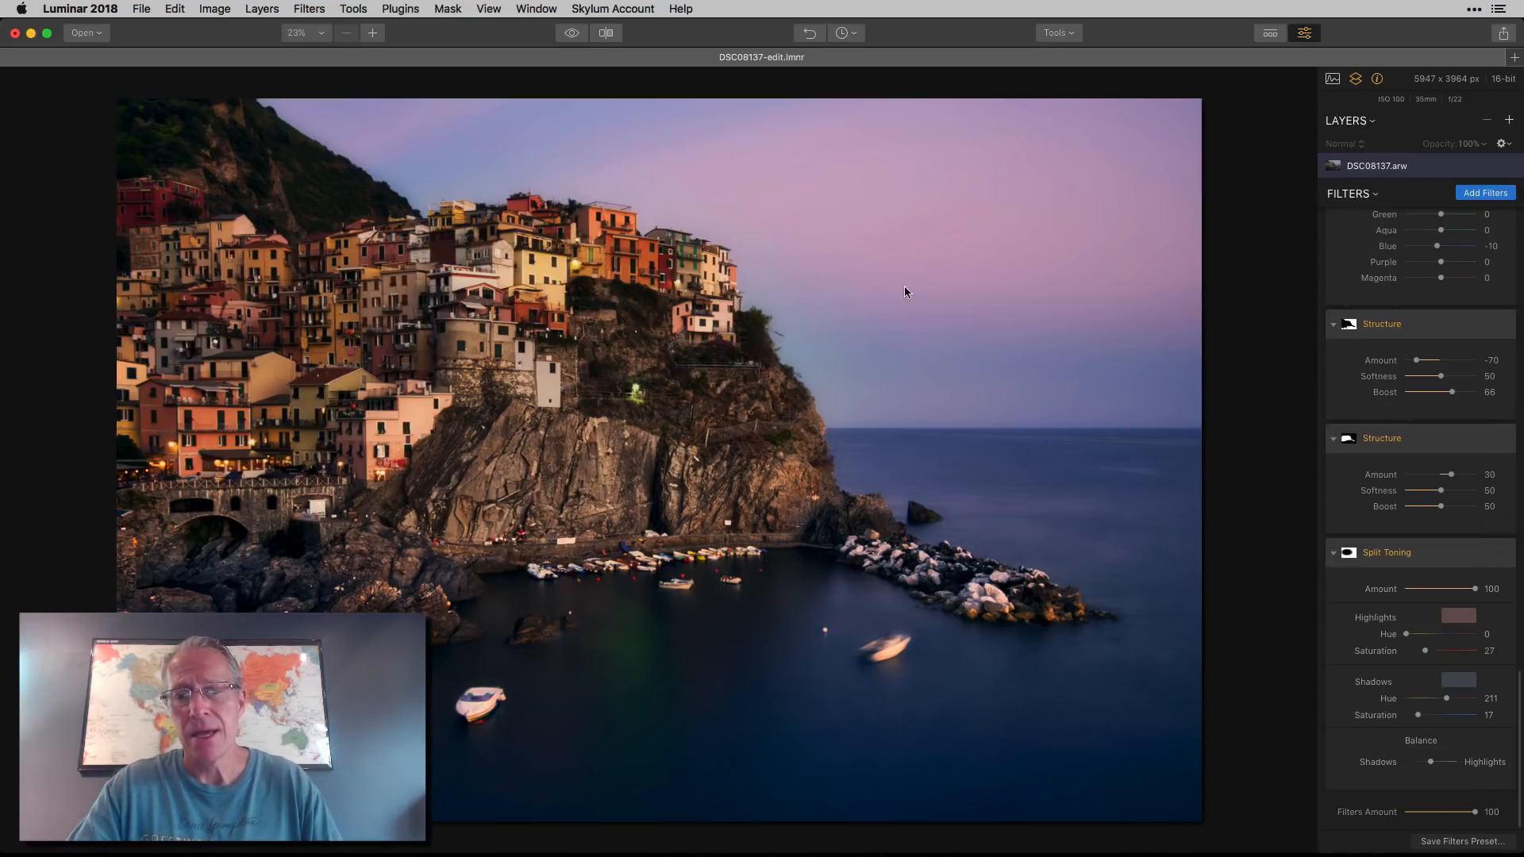
left_click(605, 31)
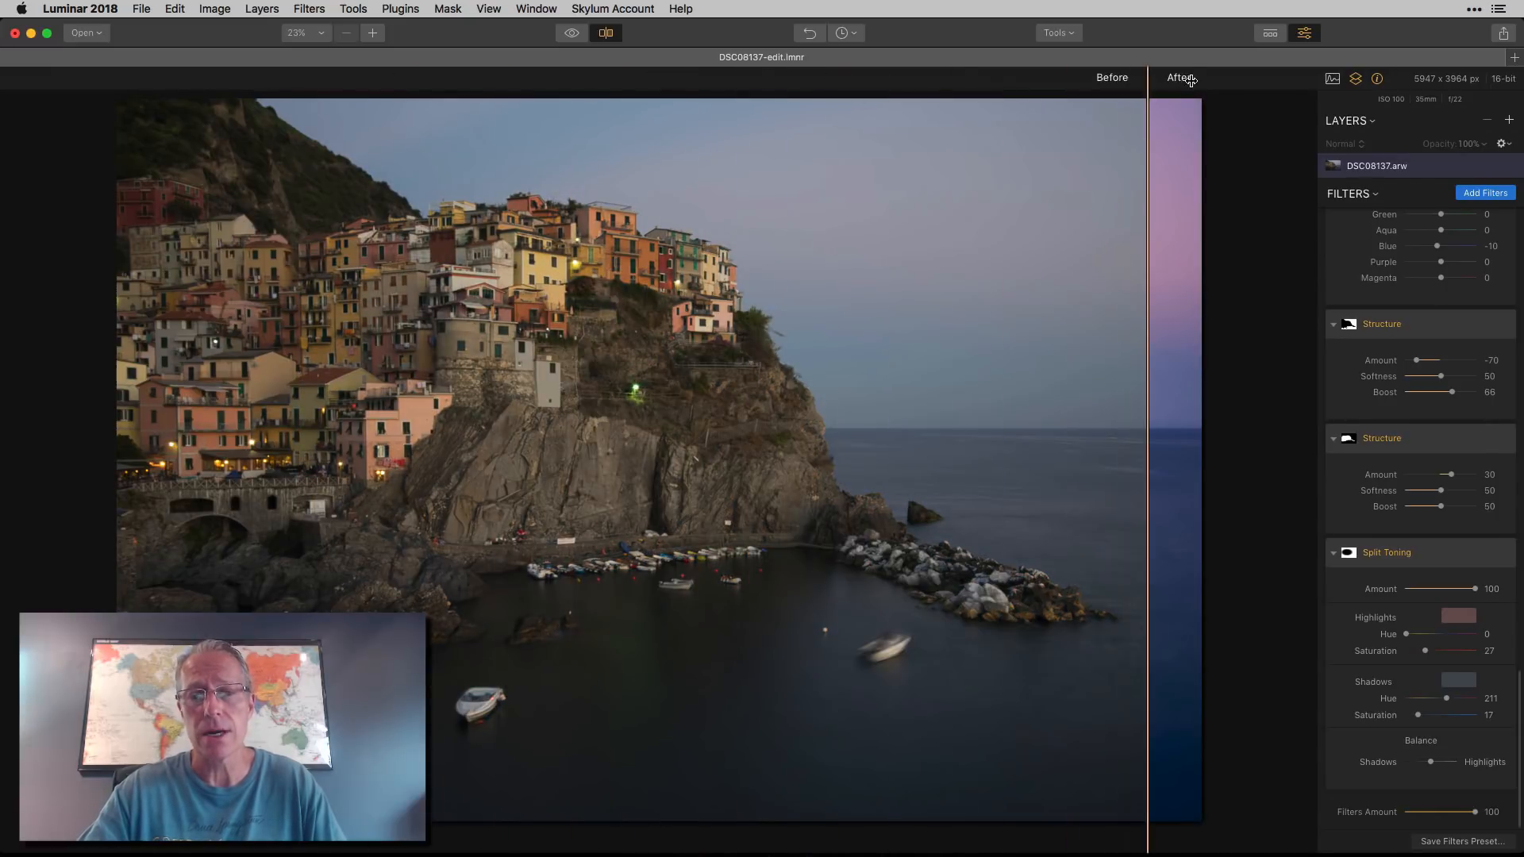
left_click(571, 32)
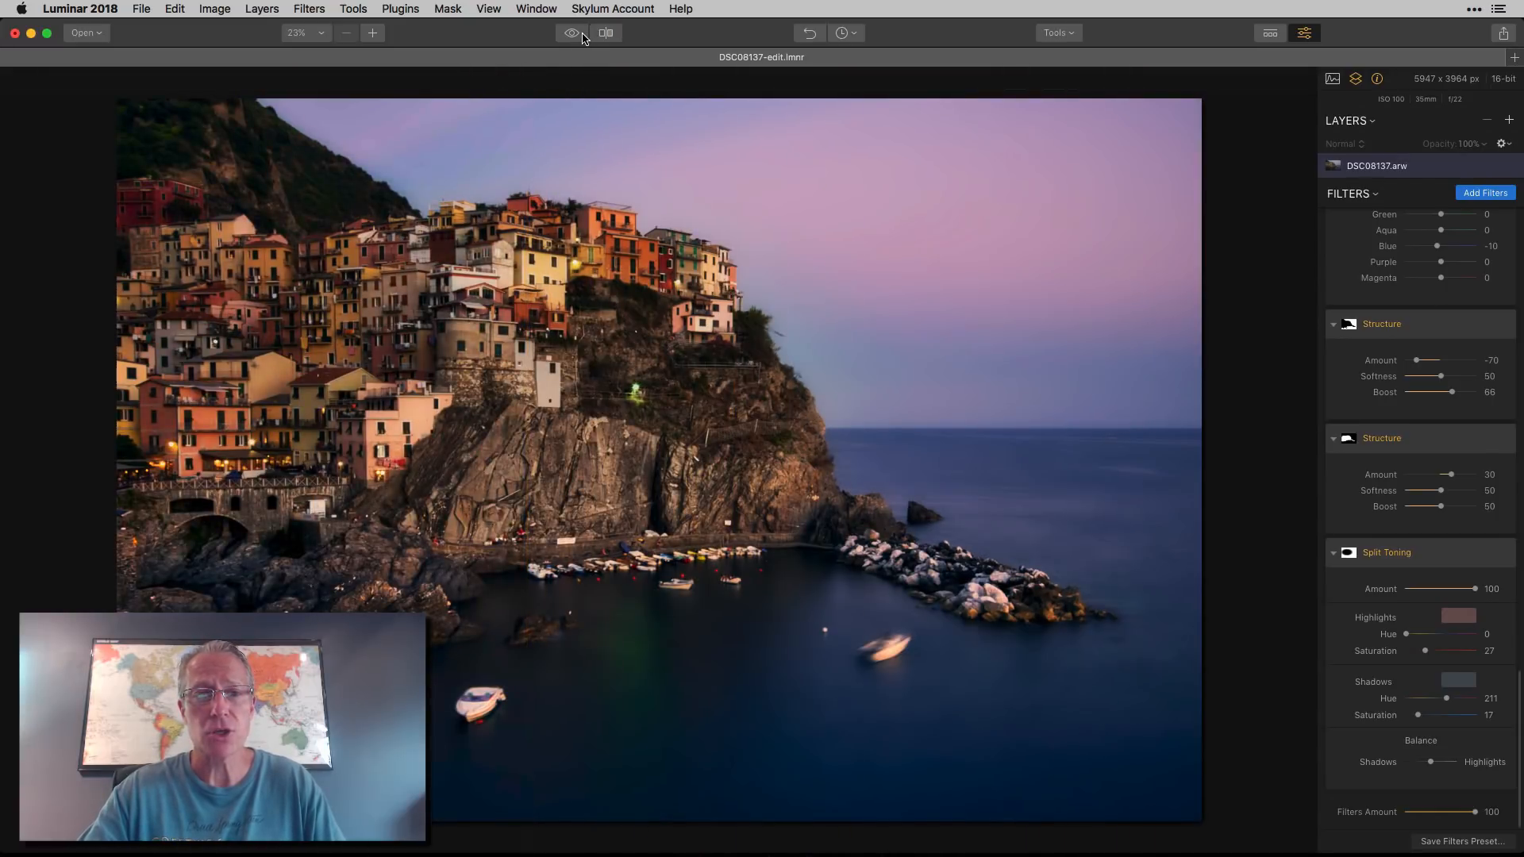